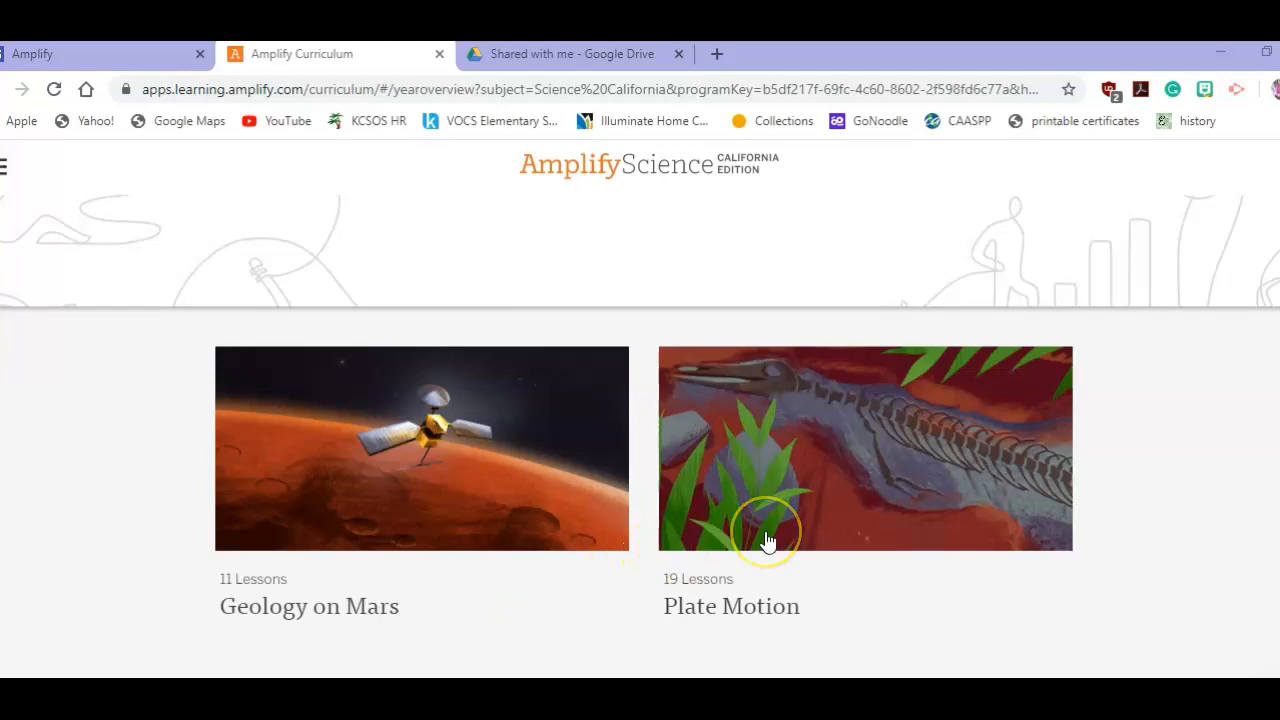
mouse_move(768, 540)
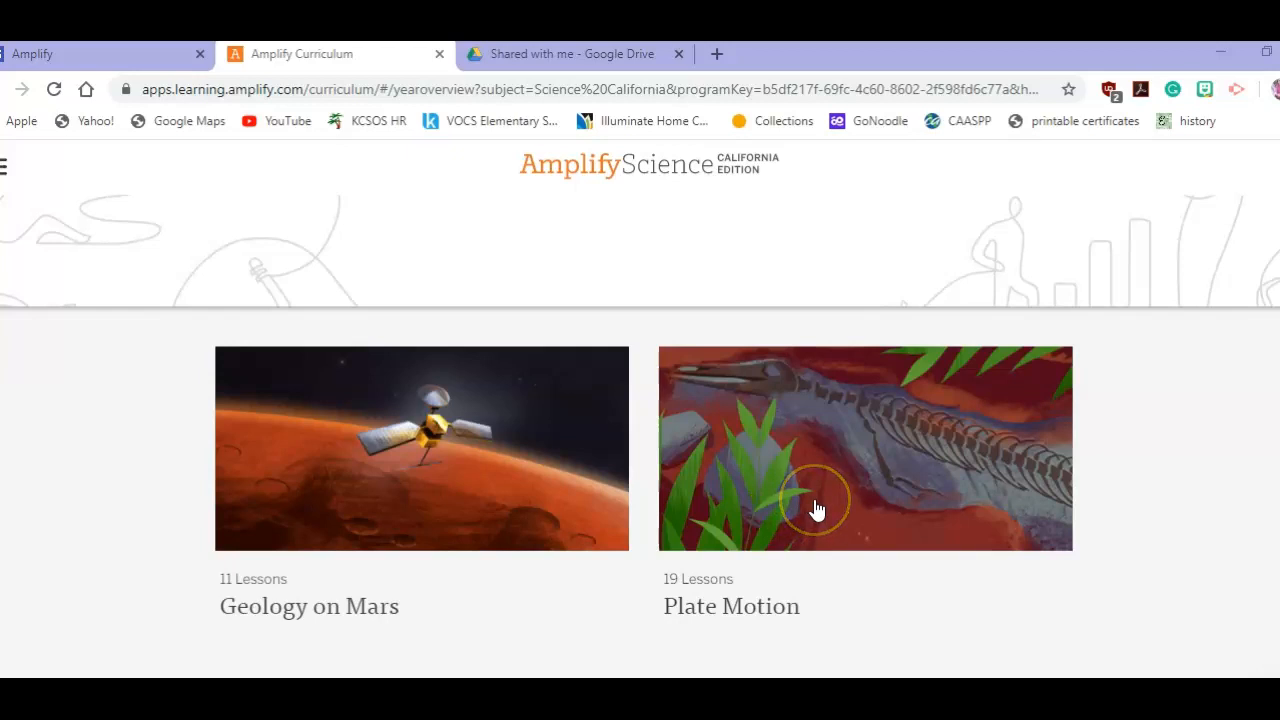
mouse_move(788, 508)
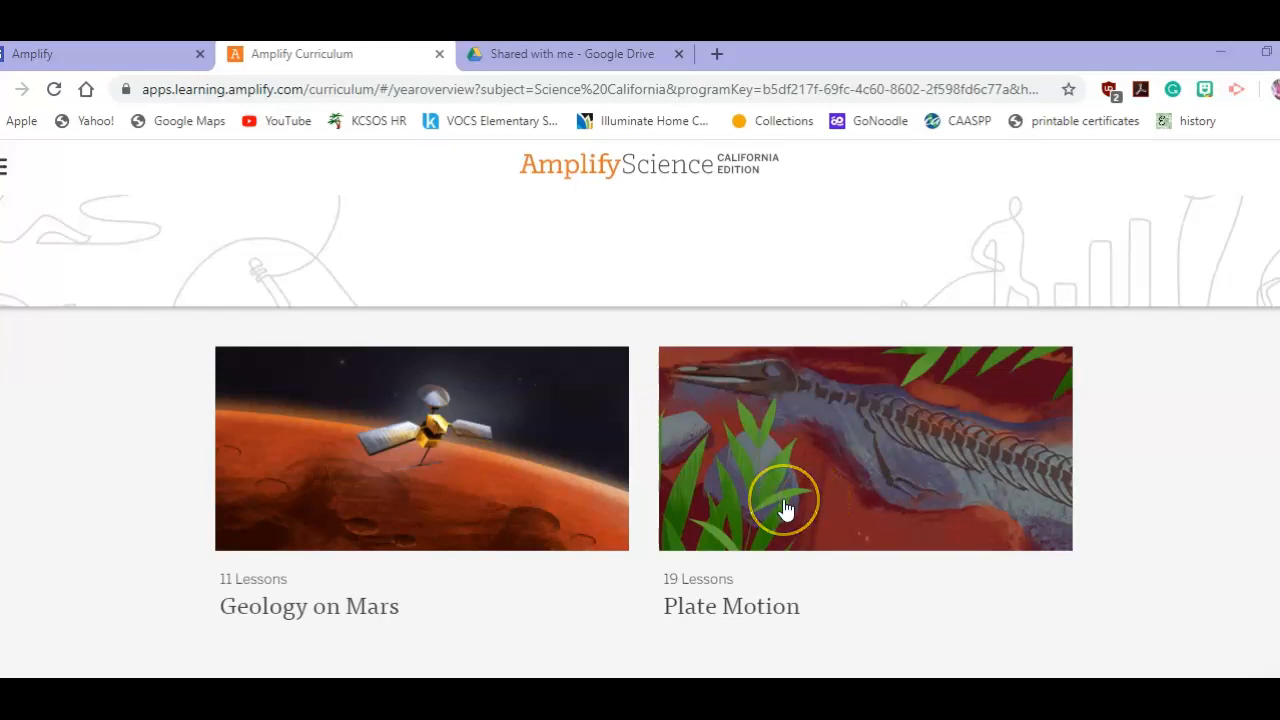
Step: Open the Plate Motion unit card from the Amplify Science year overview
left_click(785, 505)
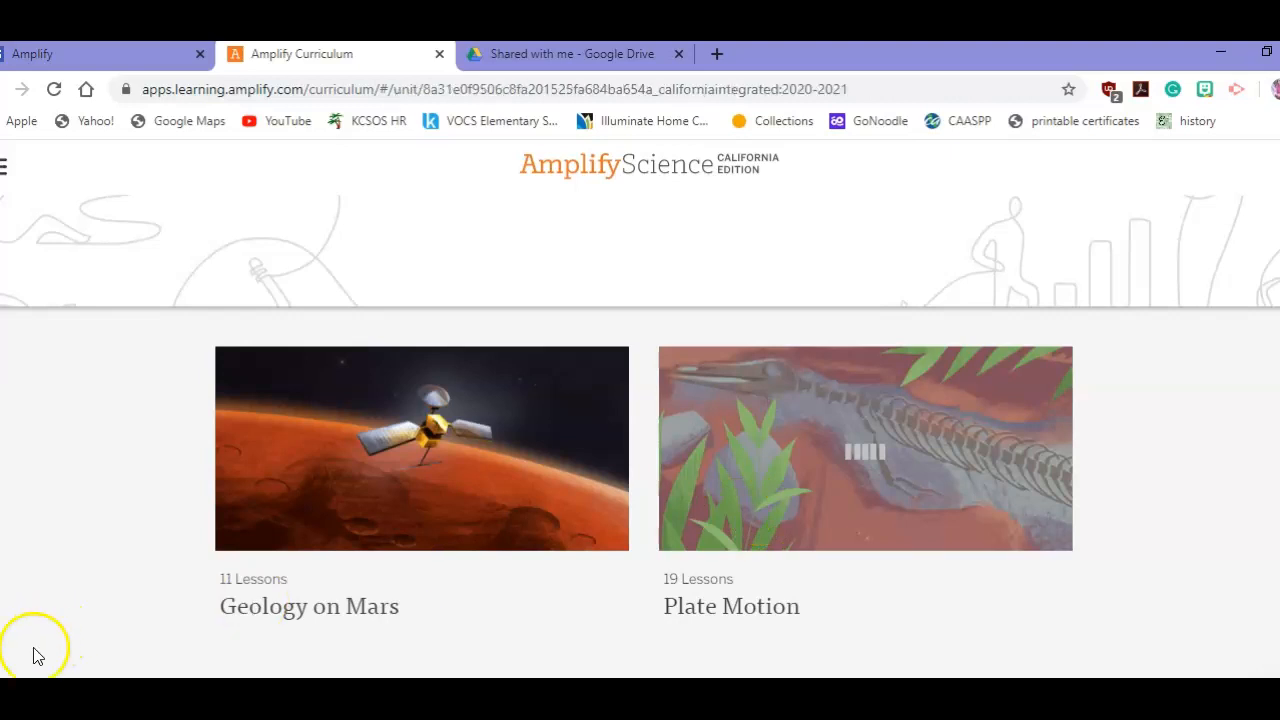
Step: Go to Chapter 1, Lesson 1.1, and open 'Classroom Slides 1.1 | Google Slides'
left_click(865, 448)
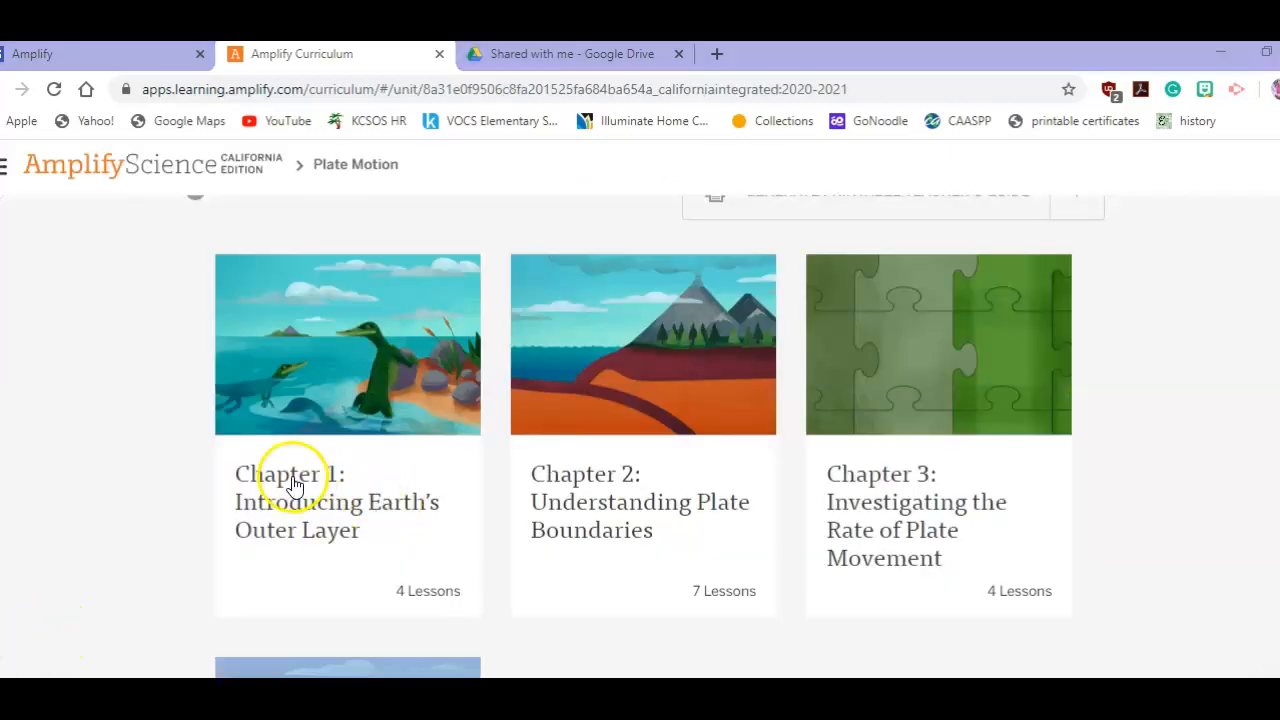
mouse_move(413, 613)
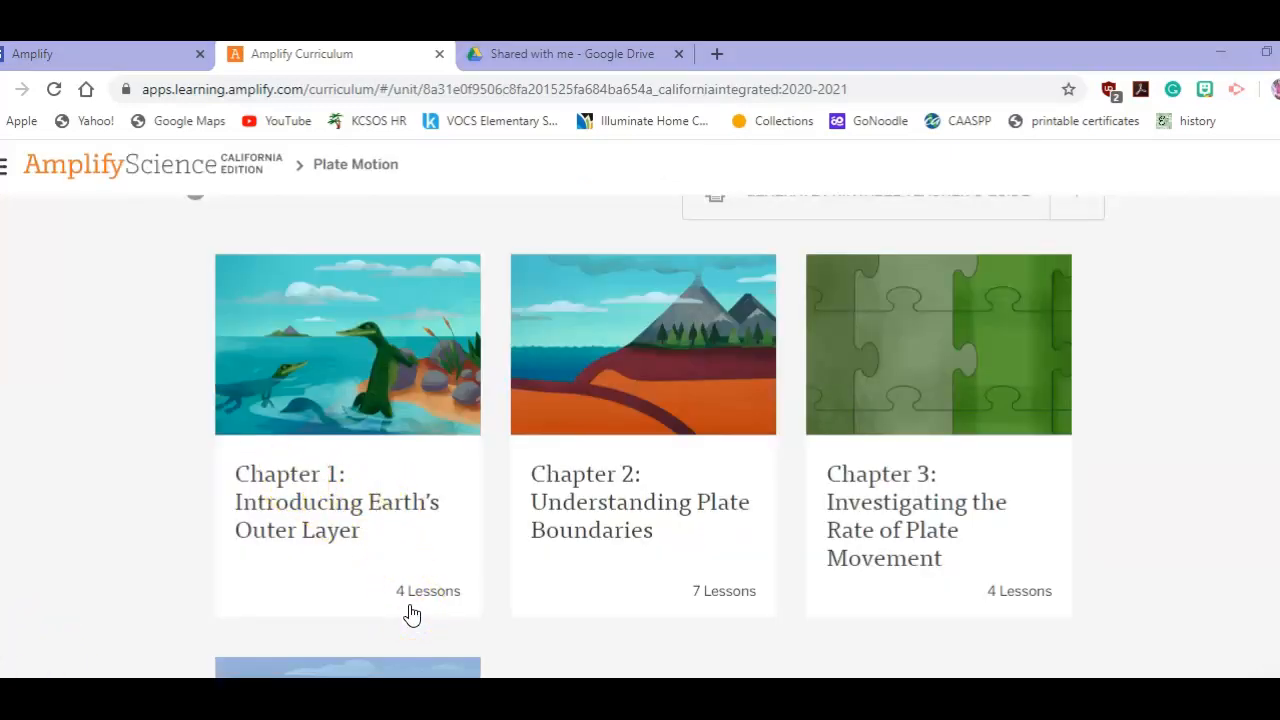
mouse_move(985, 600)
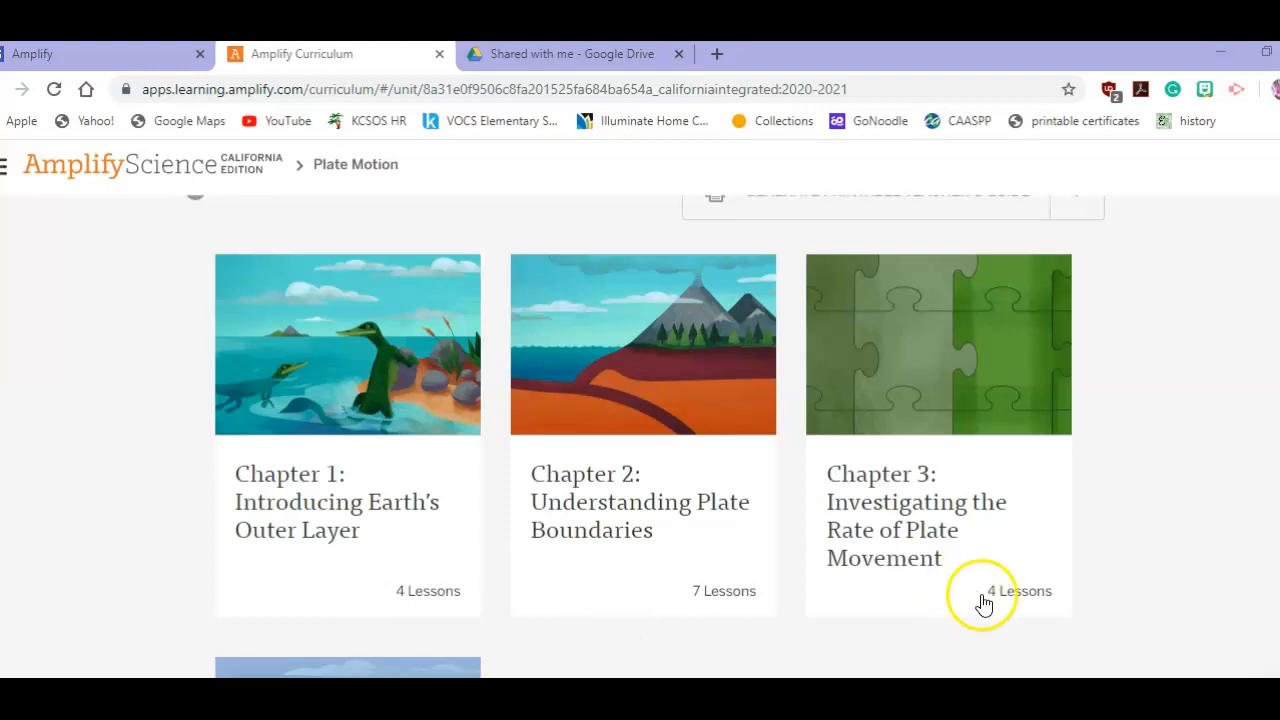
mouse_move(380, 385)
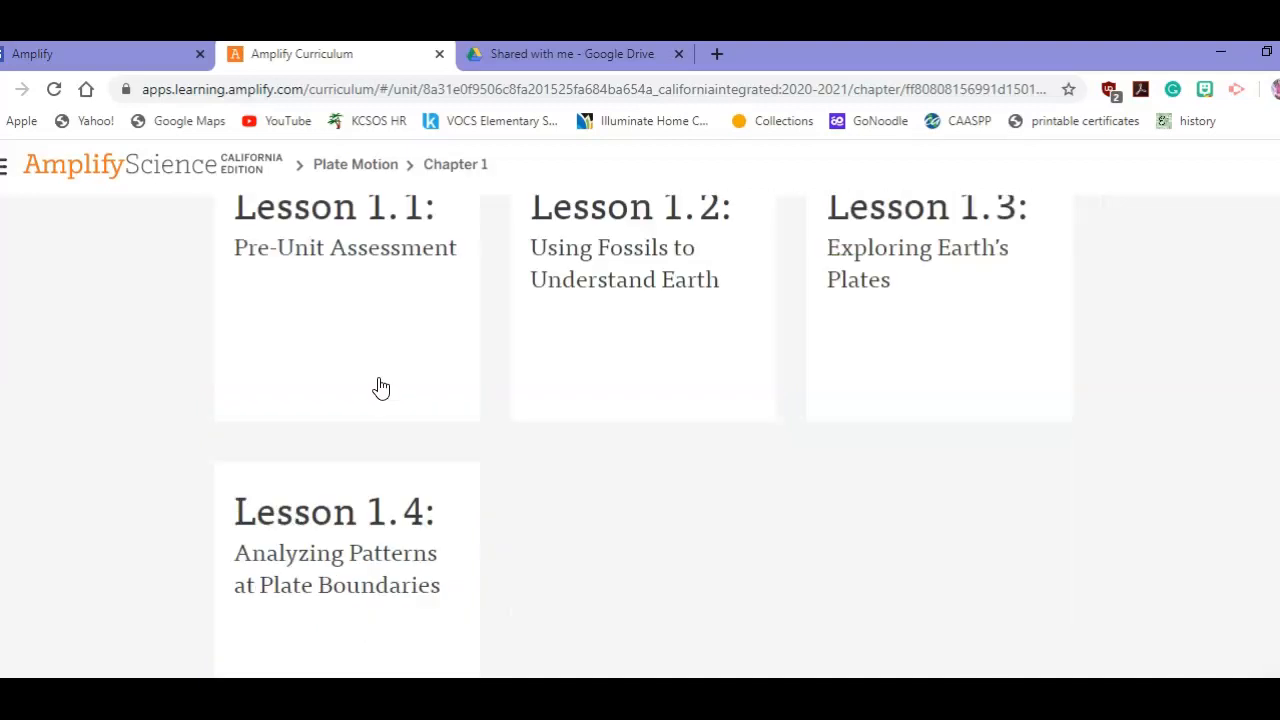
scroll("up", 3)
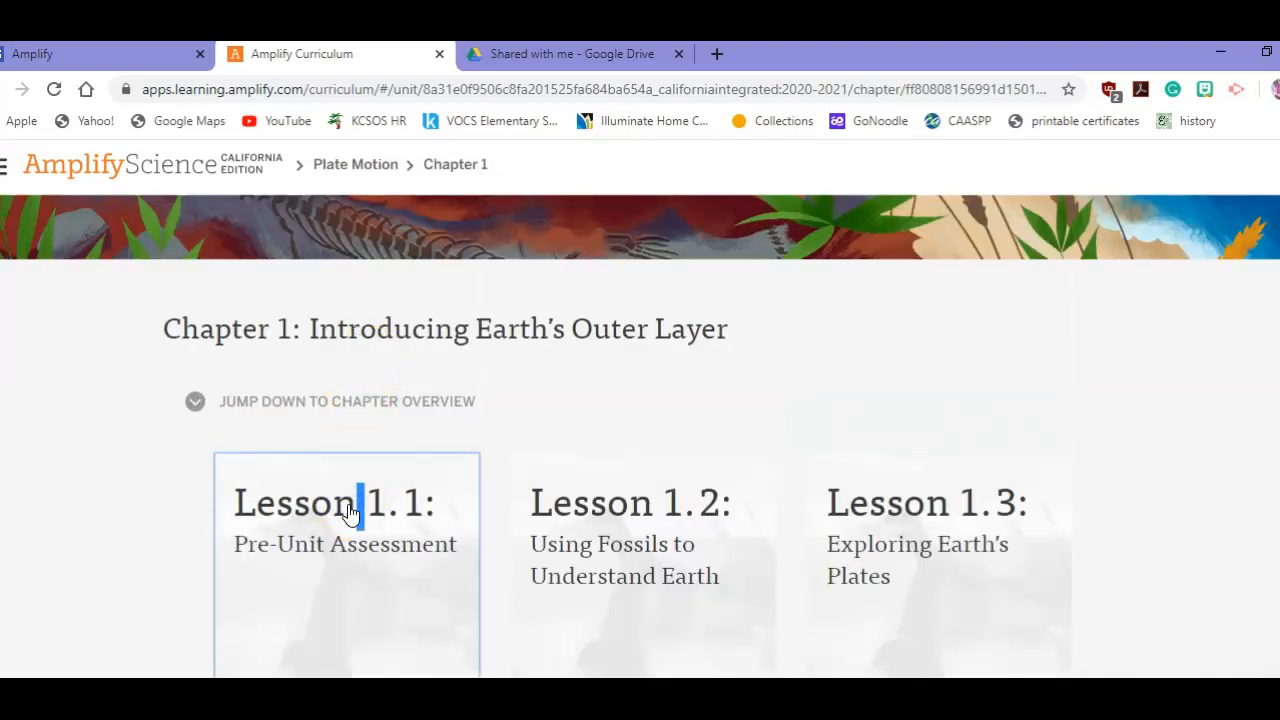
left_click(345, 503)
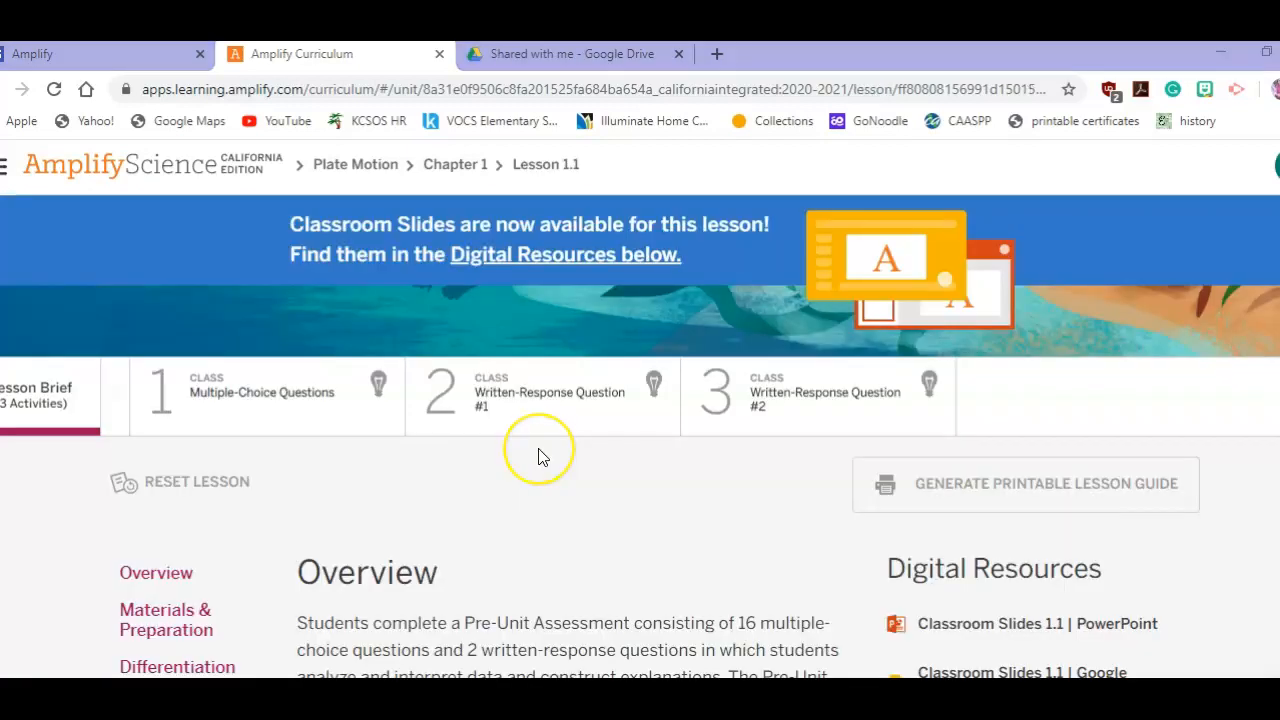
scroll("down", 3)
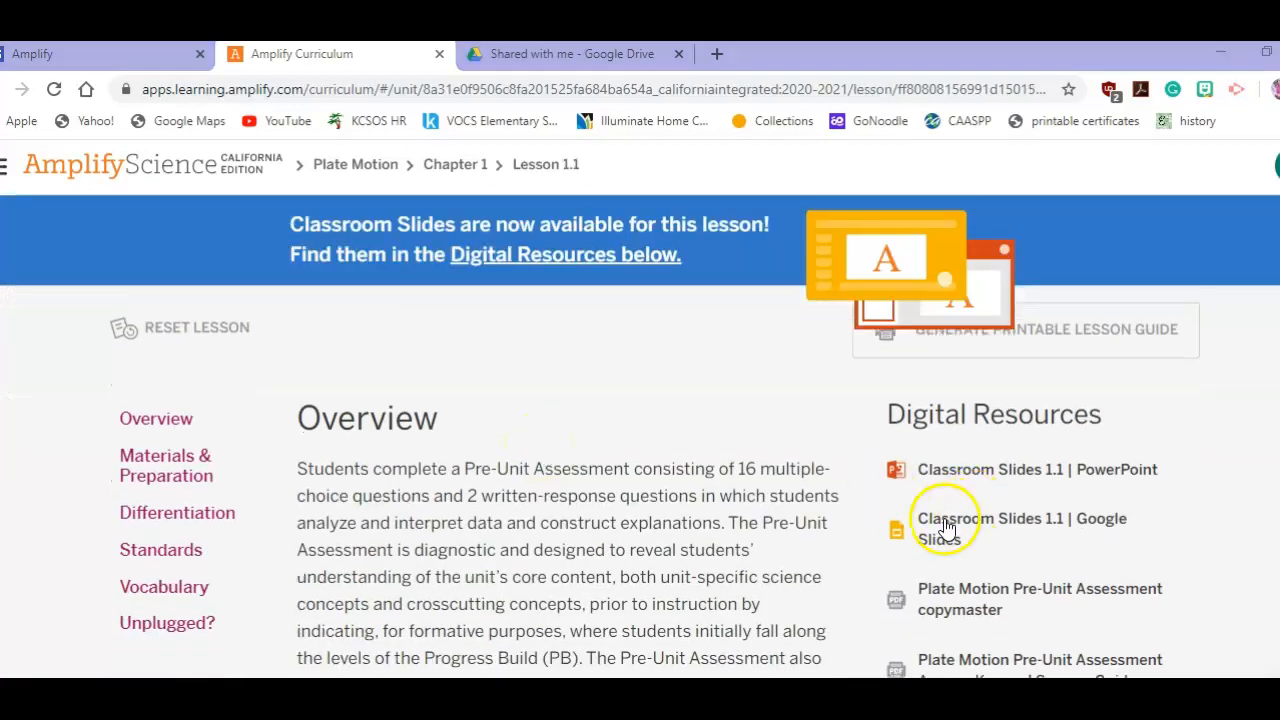
left_click(1022, 528)
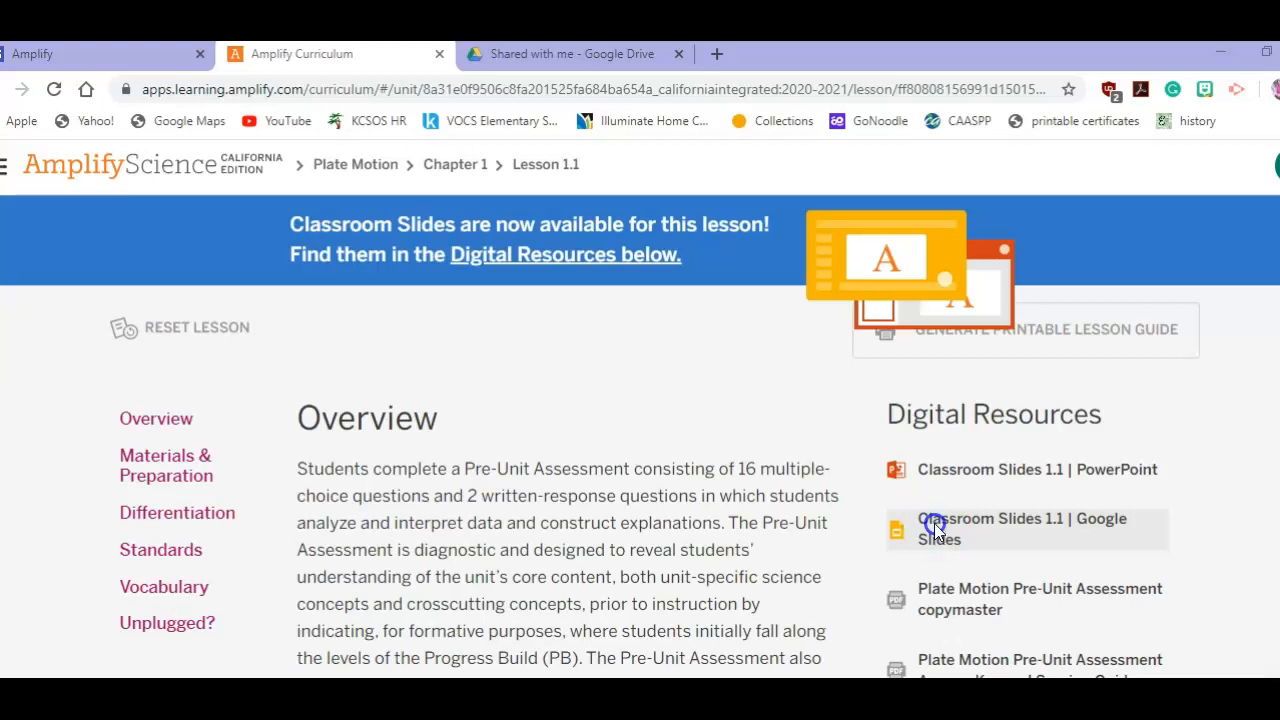
left_click(1022, 529)
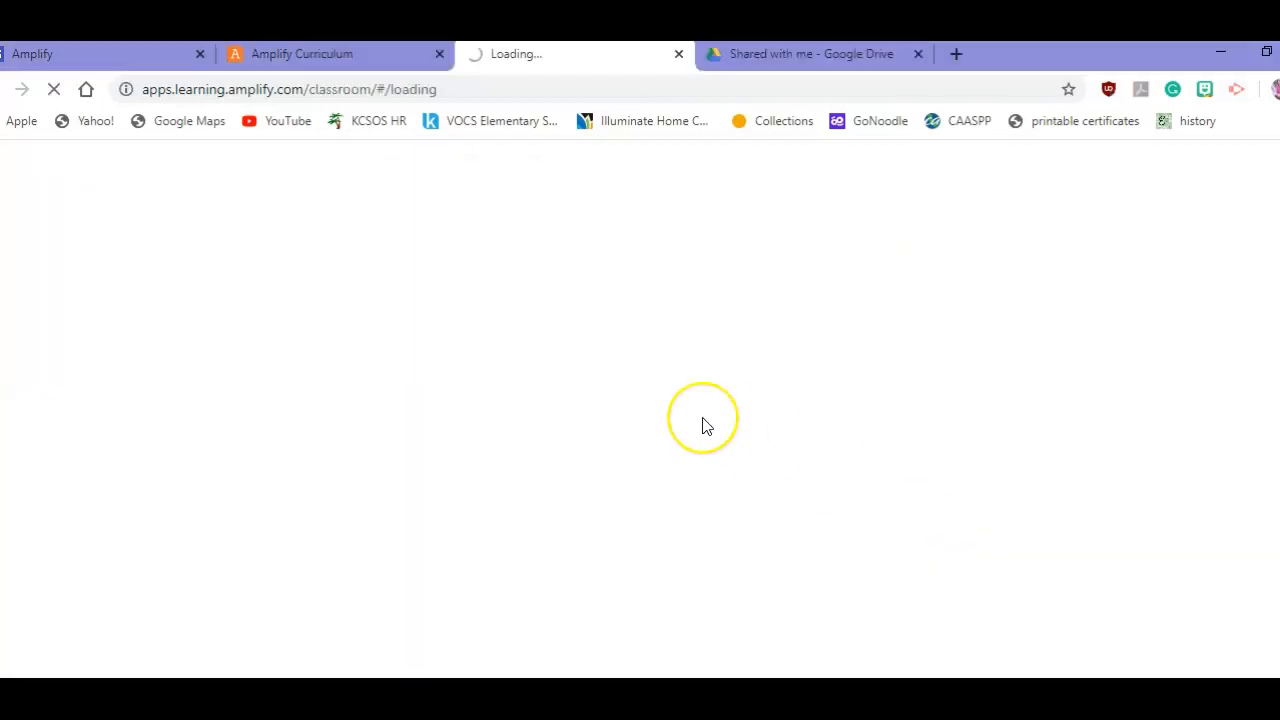
mouse_move(485, 358)
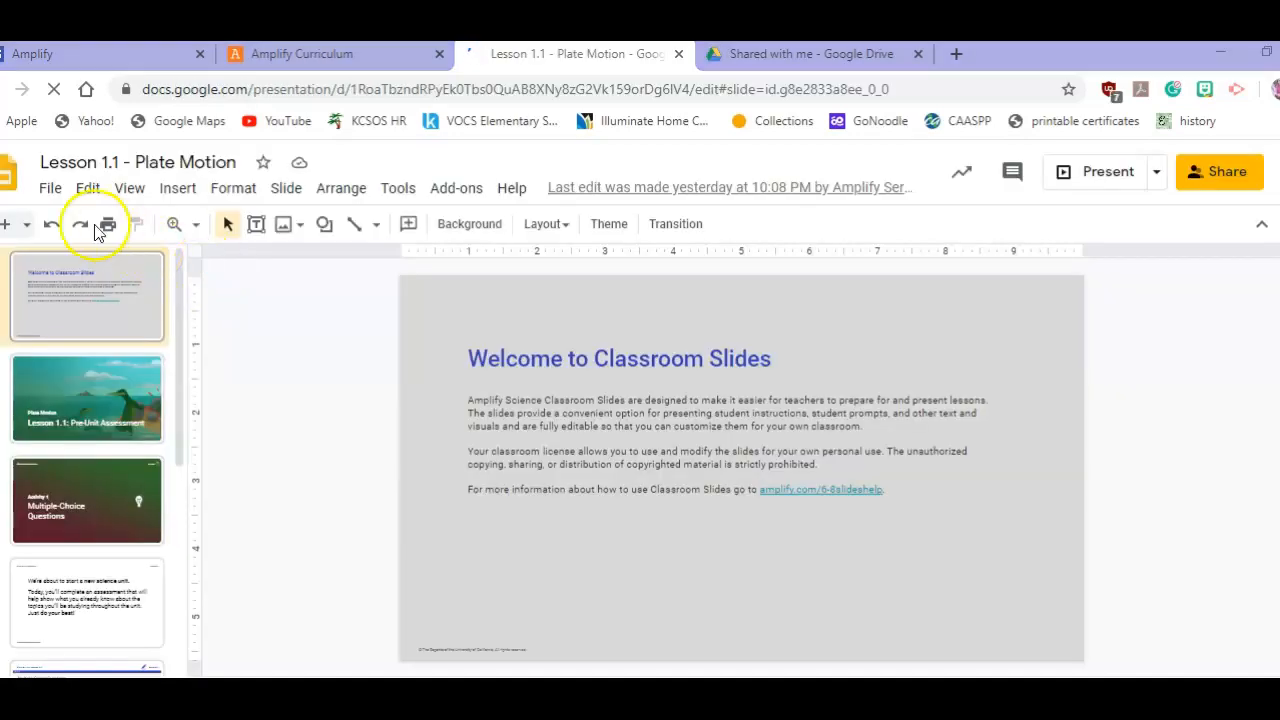
mouse_move(48, 188)
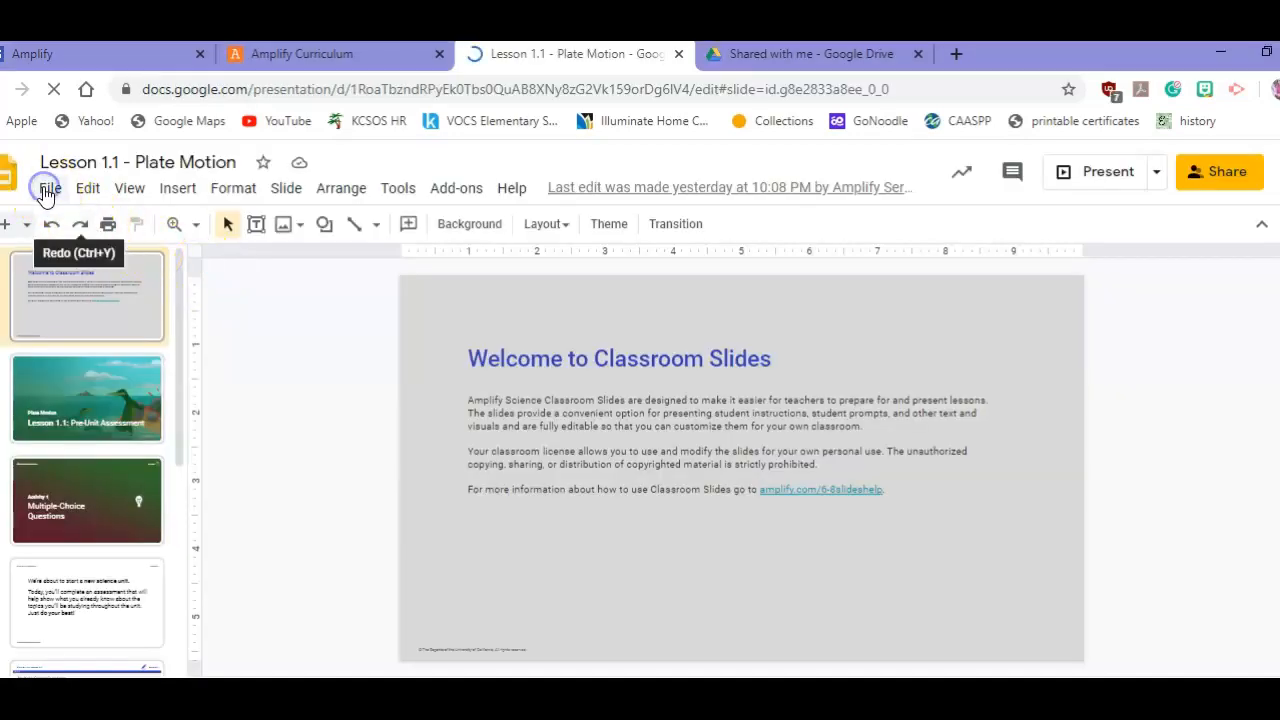
Step: Open the File menu of the Lesson 1.1 - Plate Motion presentation
left_click(48, 188)
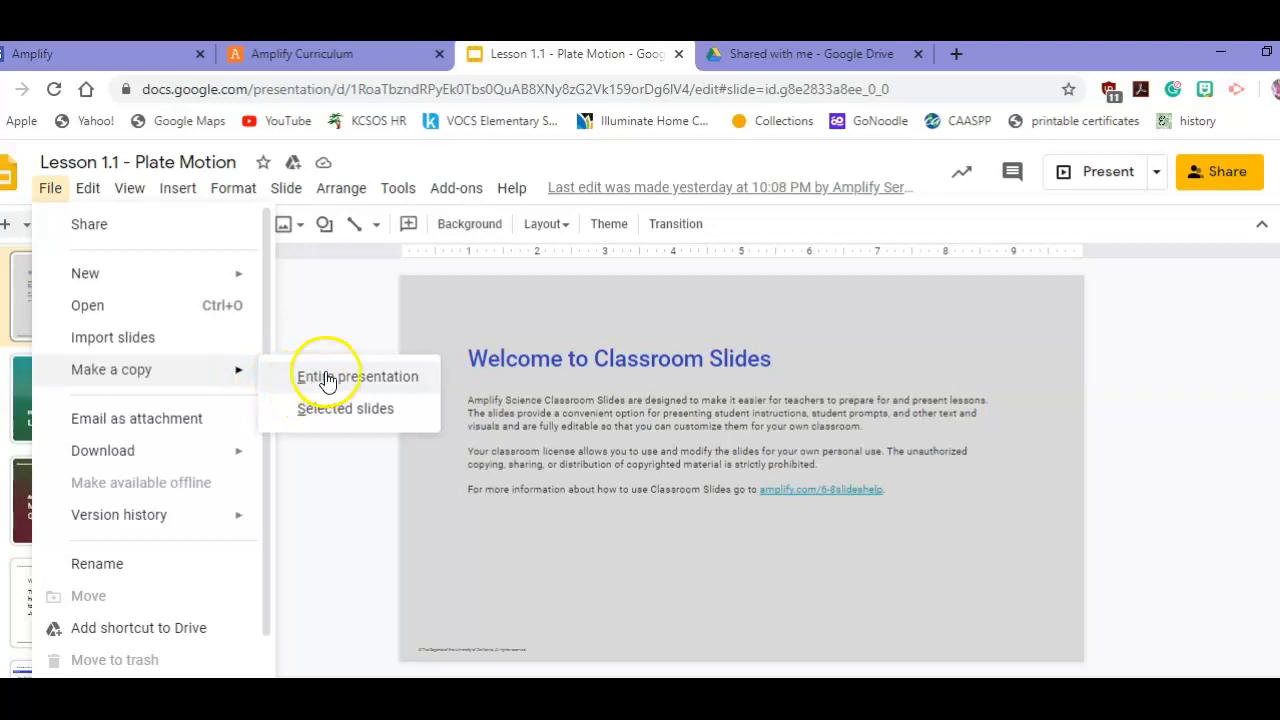
Step: Copy the entire presentation into My Drive, keeping the default name
left_click(356, 376)
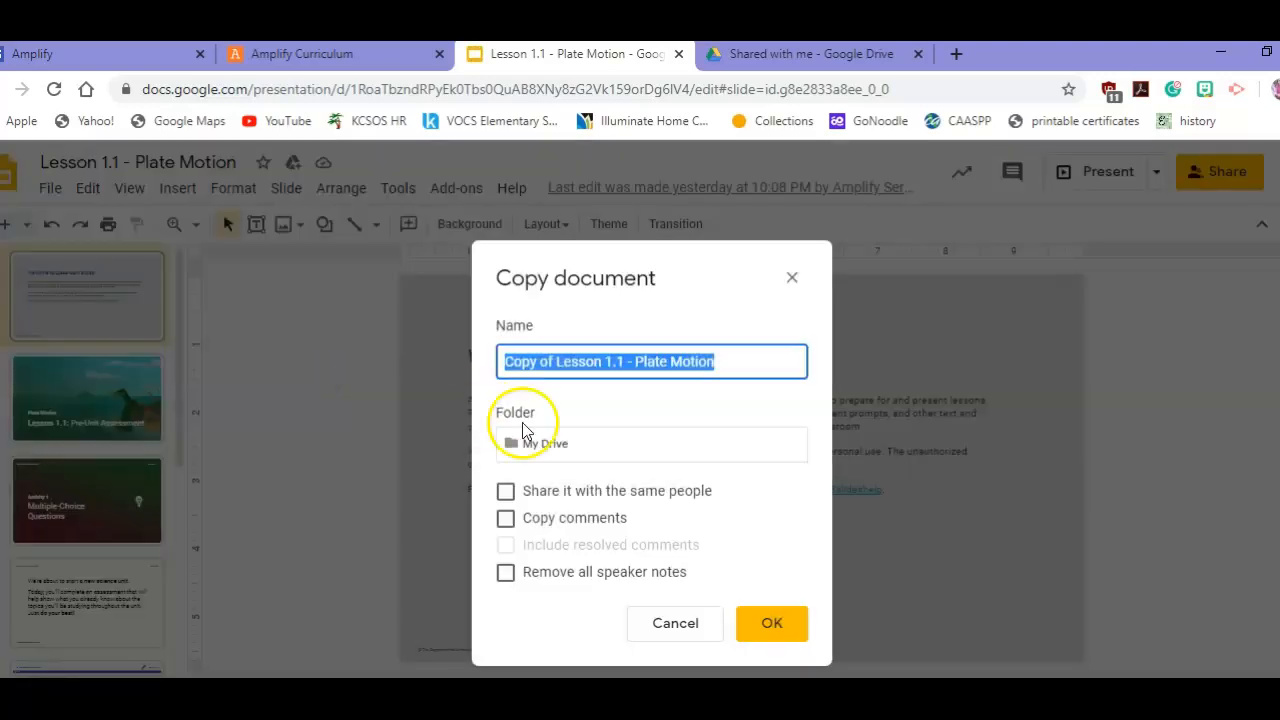
mouse_move(742, 583)
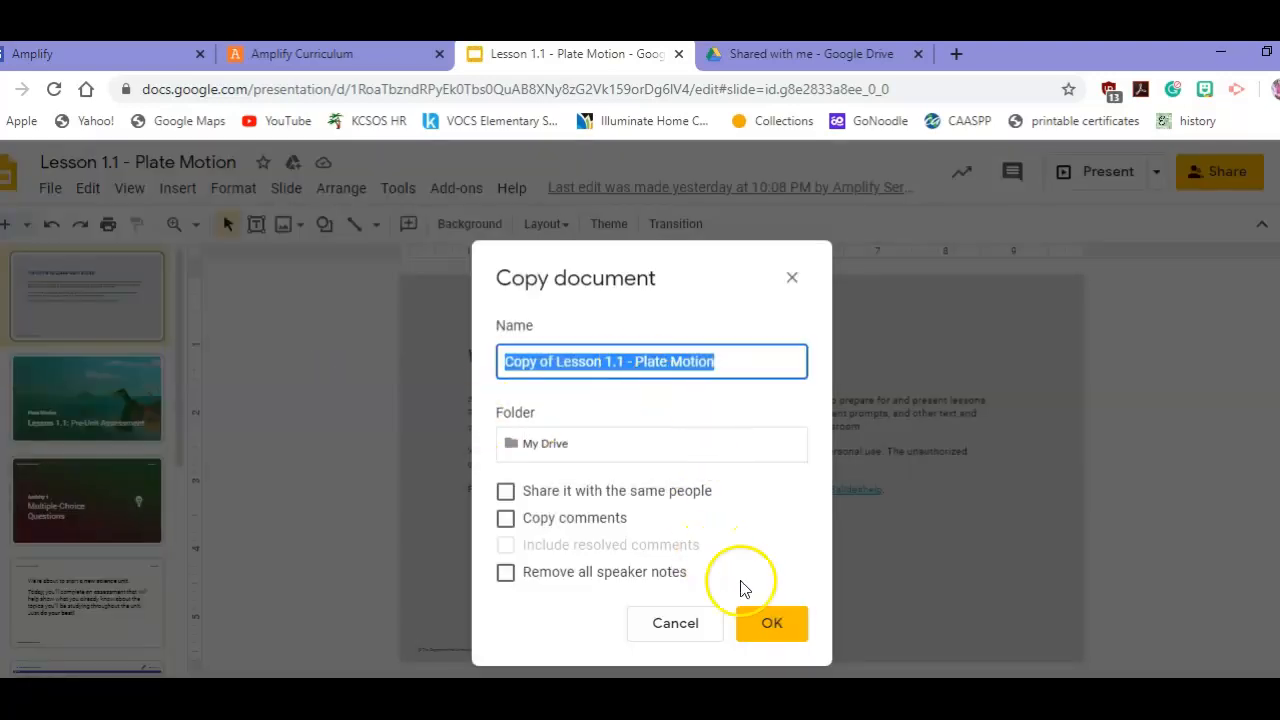
left_click(771, 623)
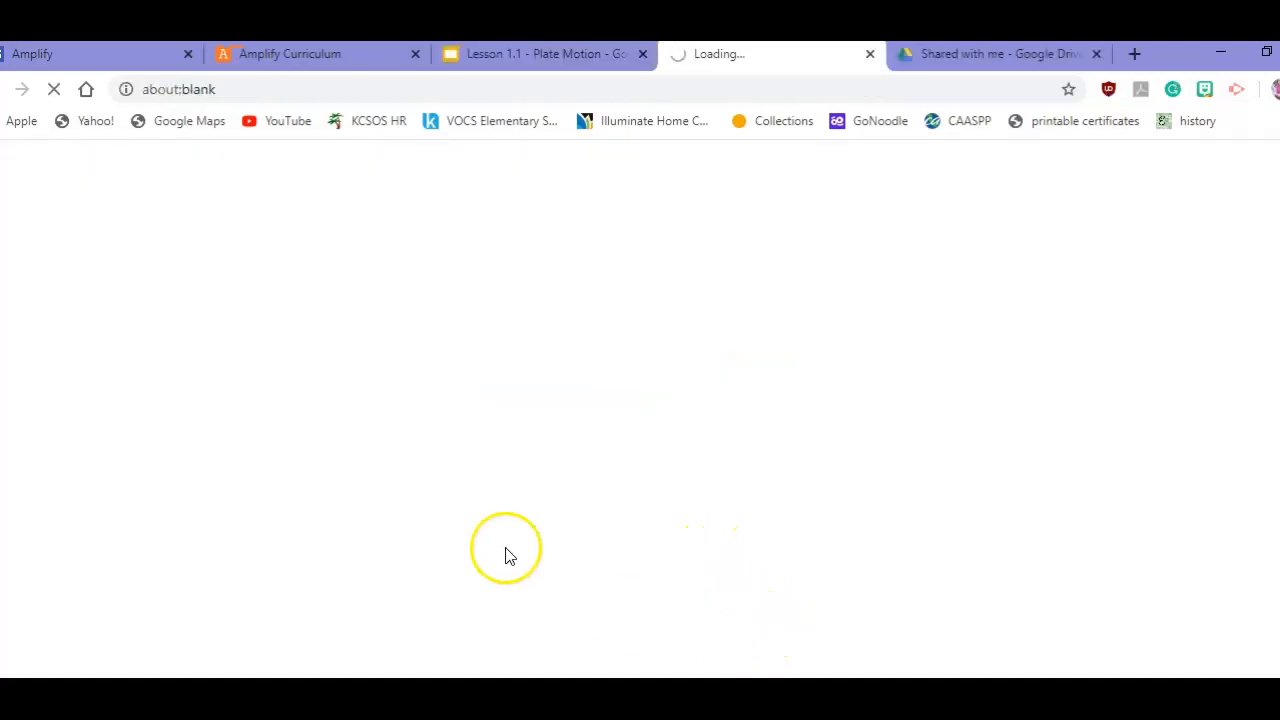
mouse_move(275, 600)
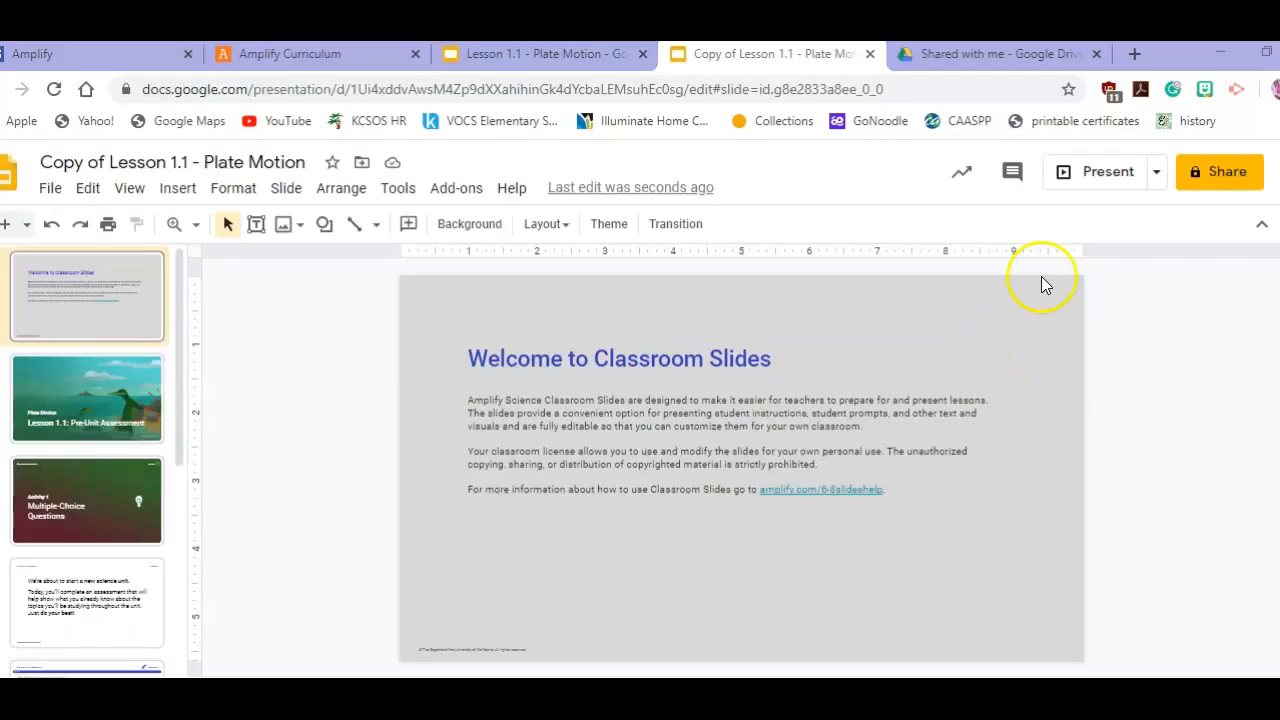
mouse_move(1200, 180)
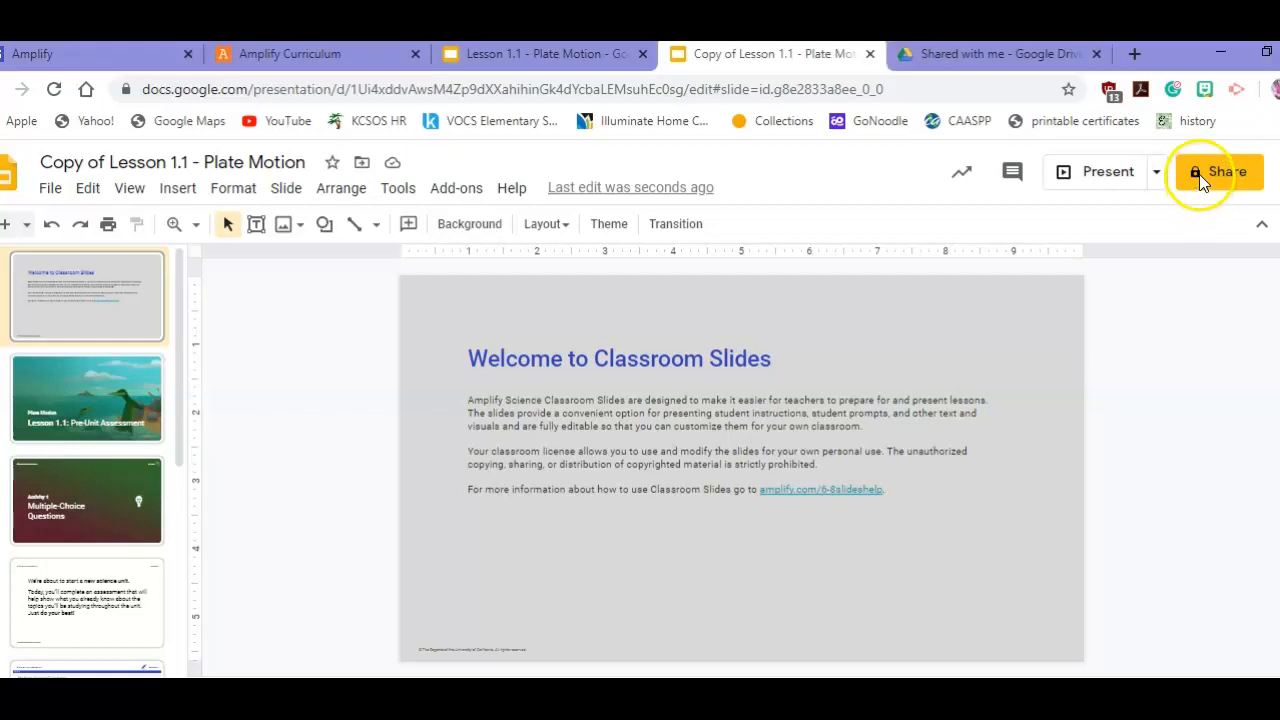
mouse_move(683, 470)
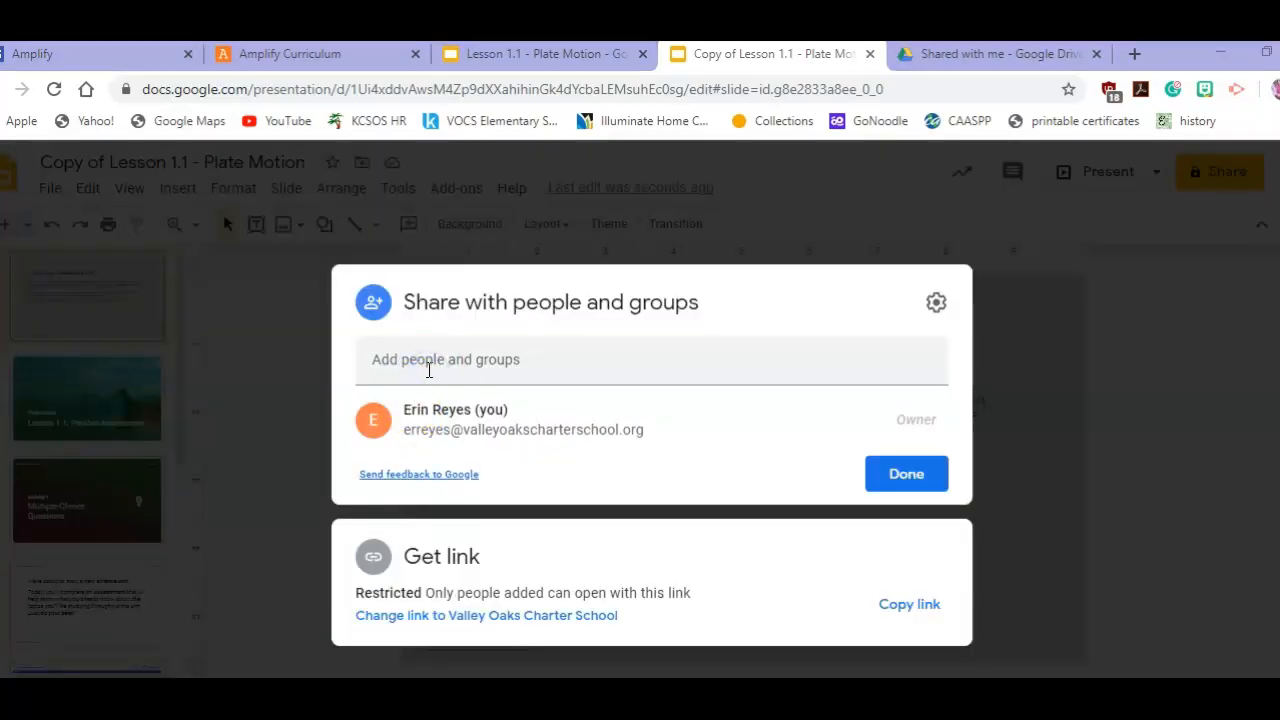
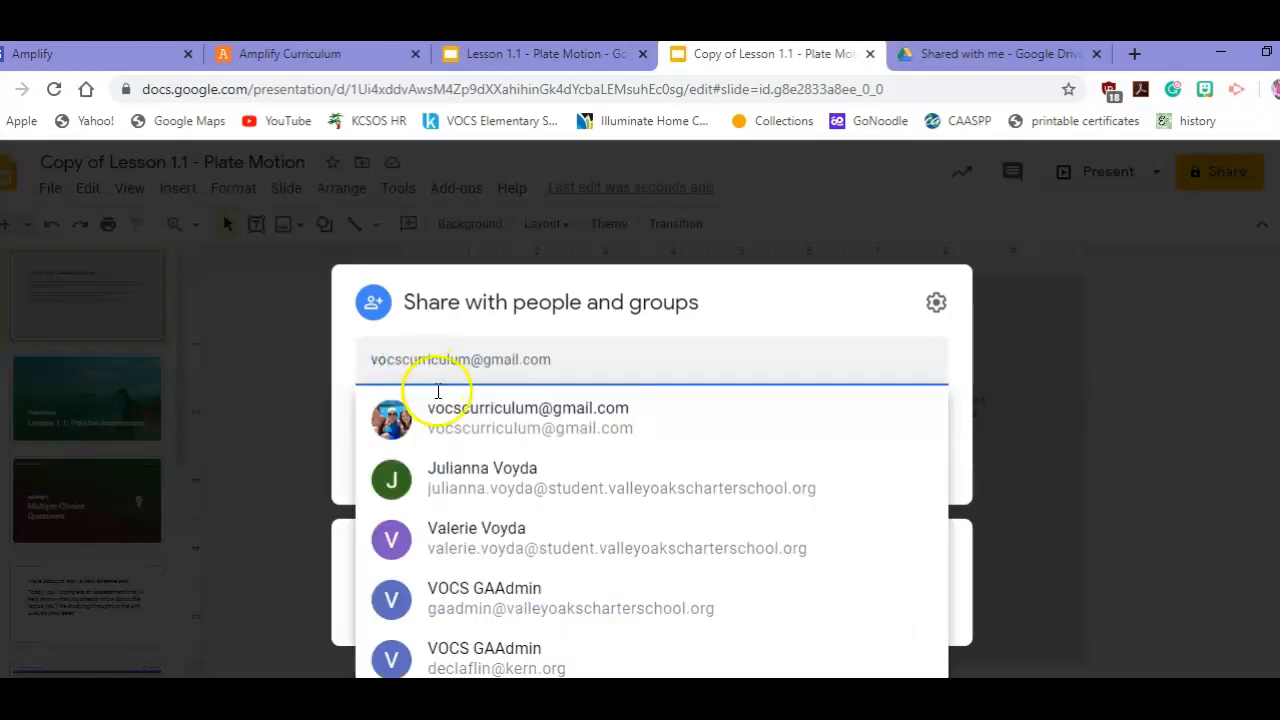
left_click(529, 417)
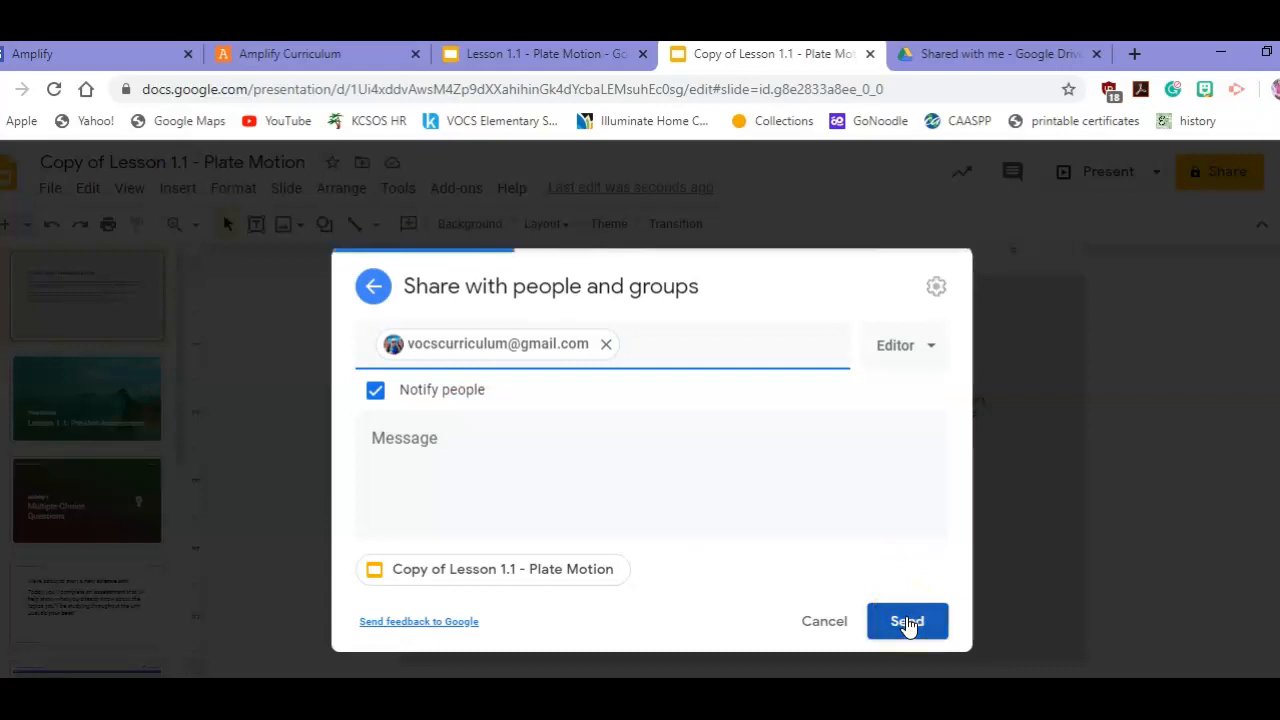
left_click(906, 621)
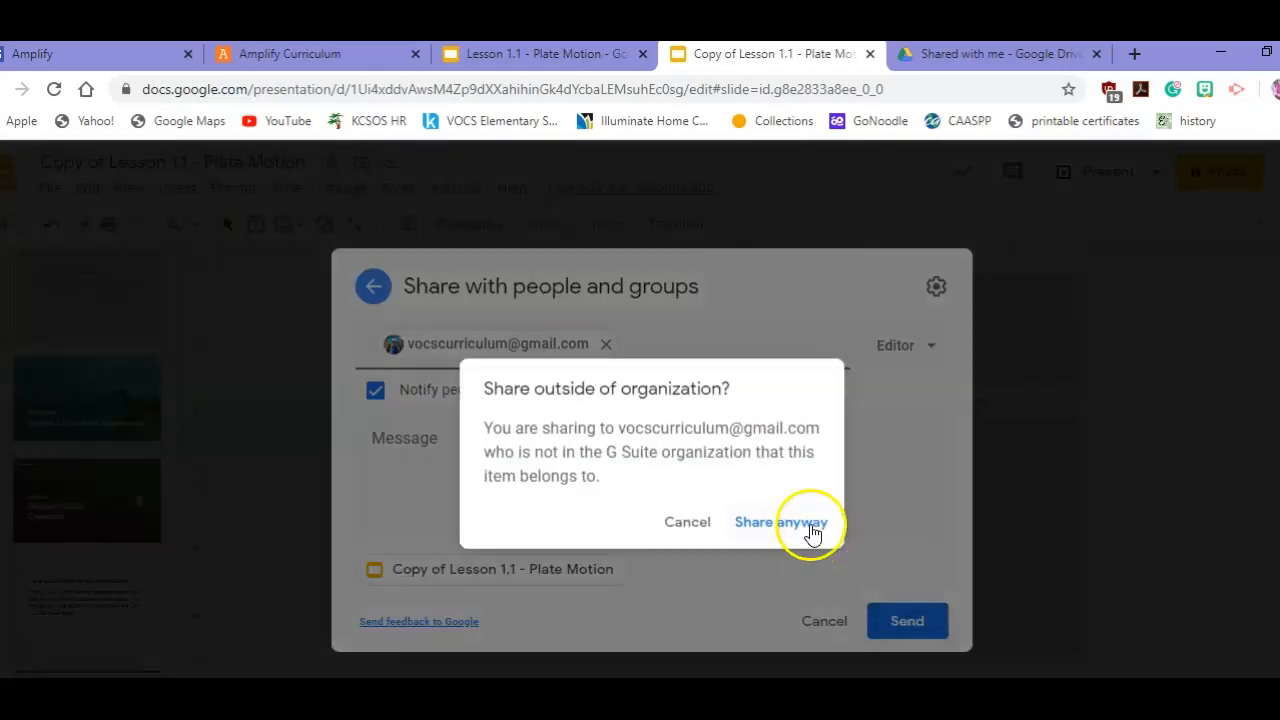
left_click(781, 521)
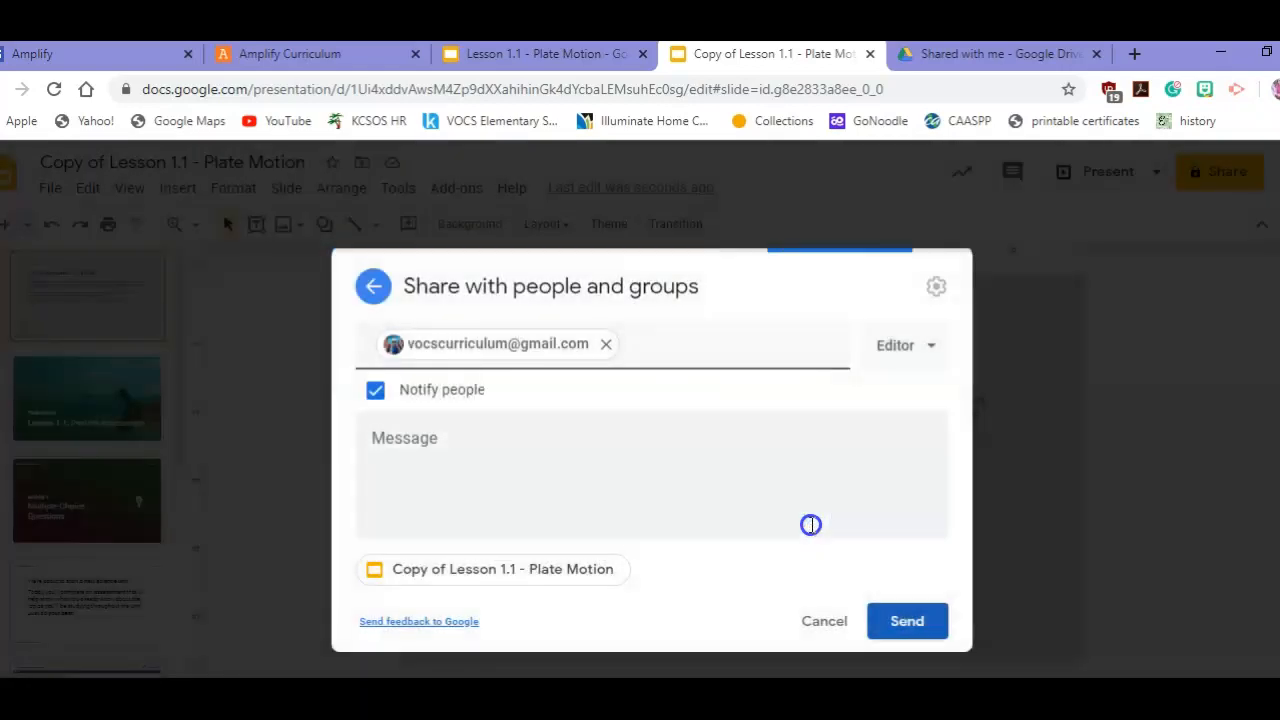
left_click(906, 620)
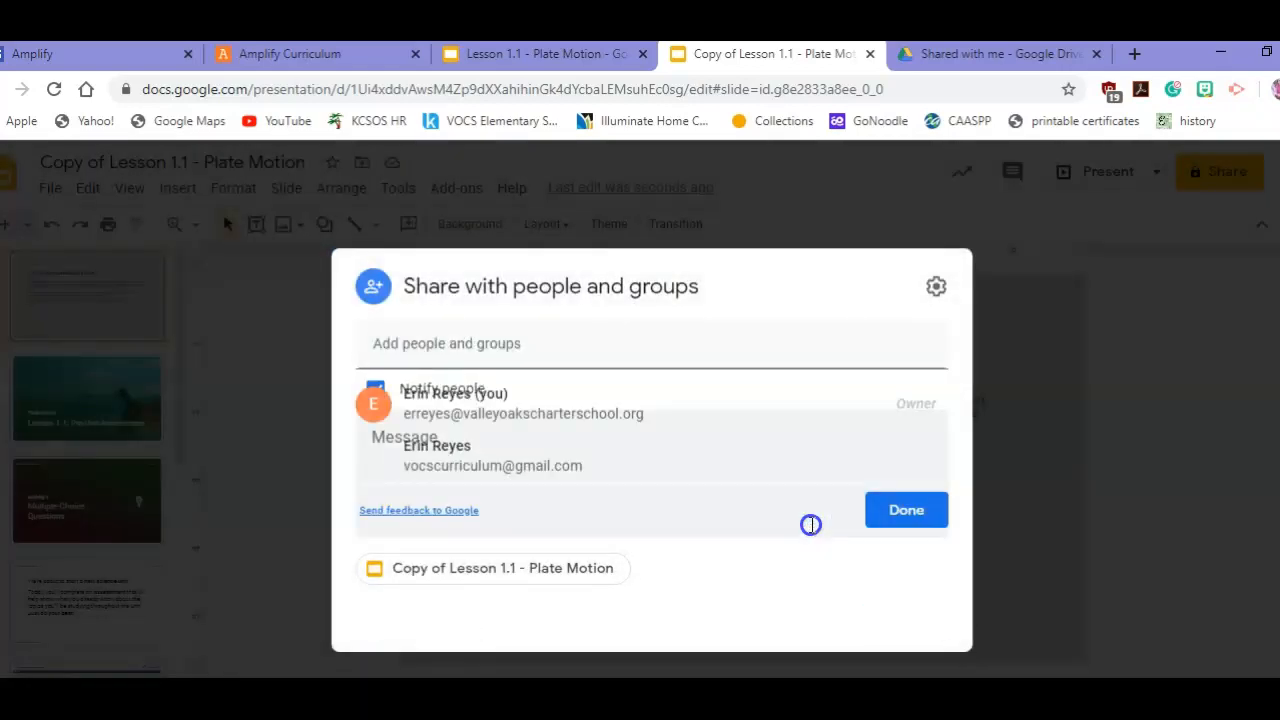
left_click(905, 509)
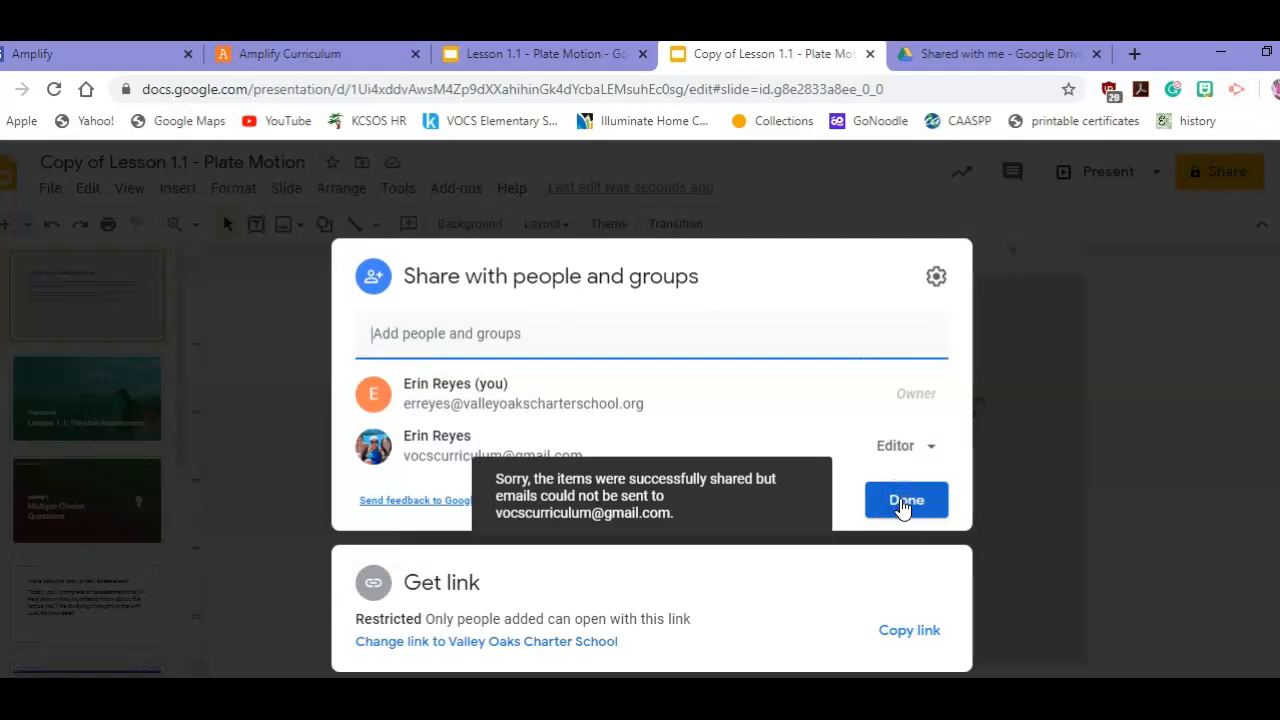
left_click(905, 500)
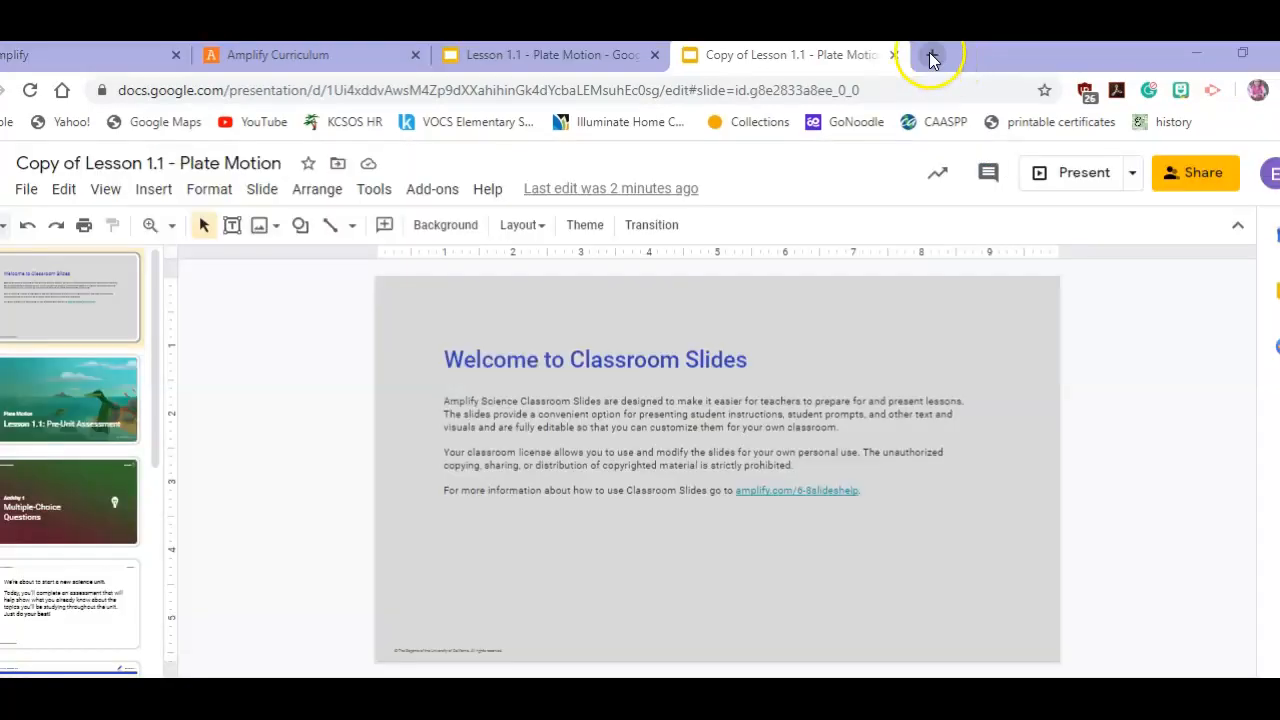
left_click(931, 55)
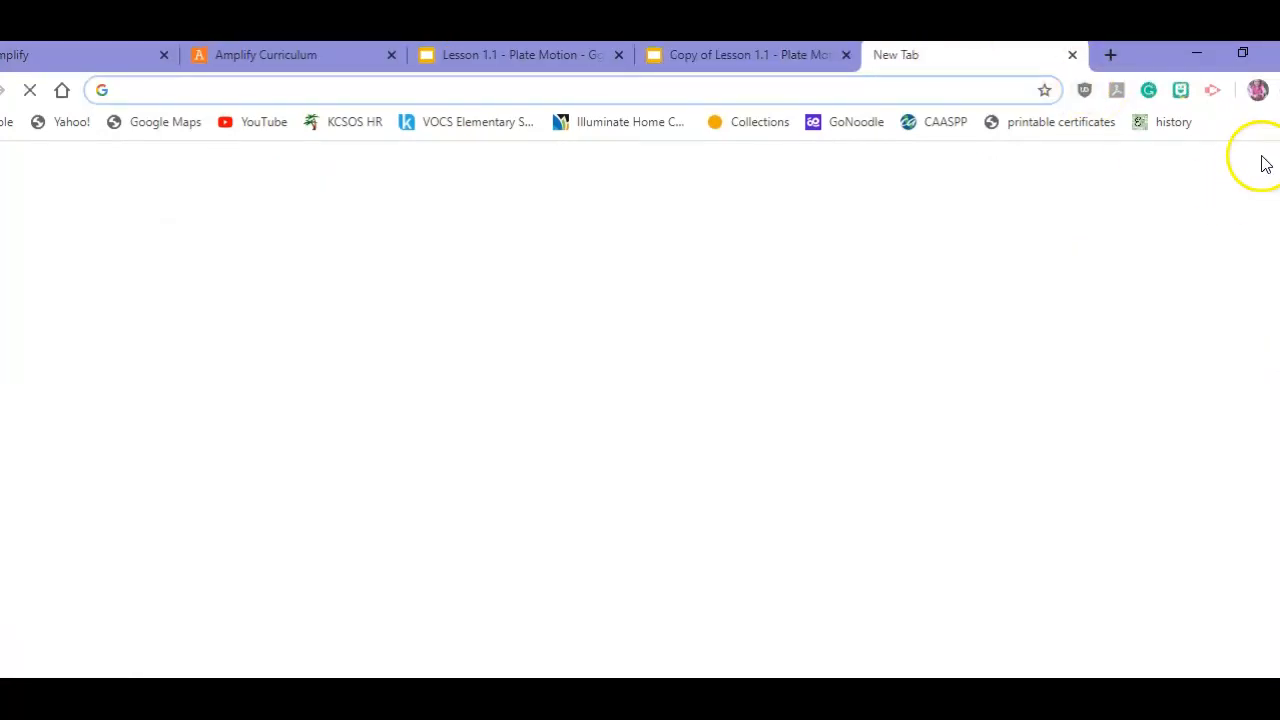
mouse_move(1267, 177)
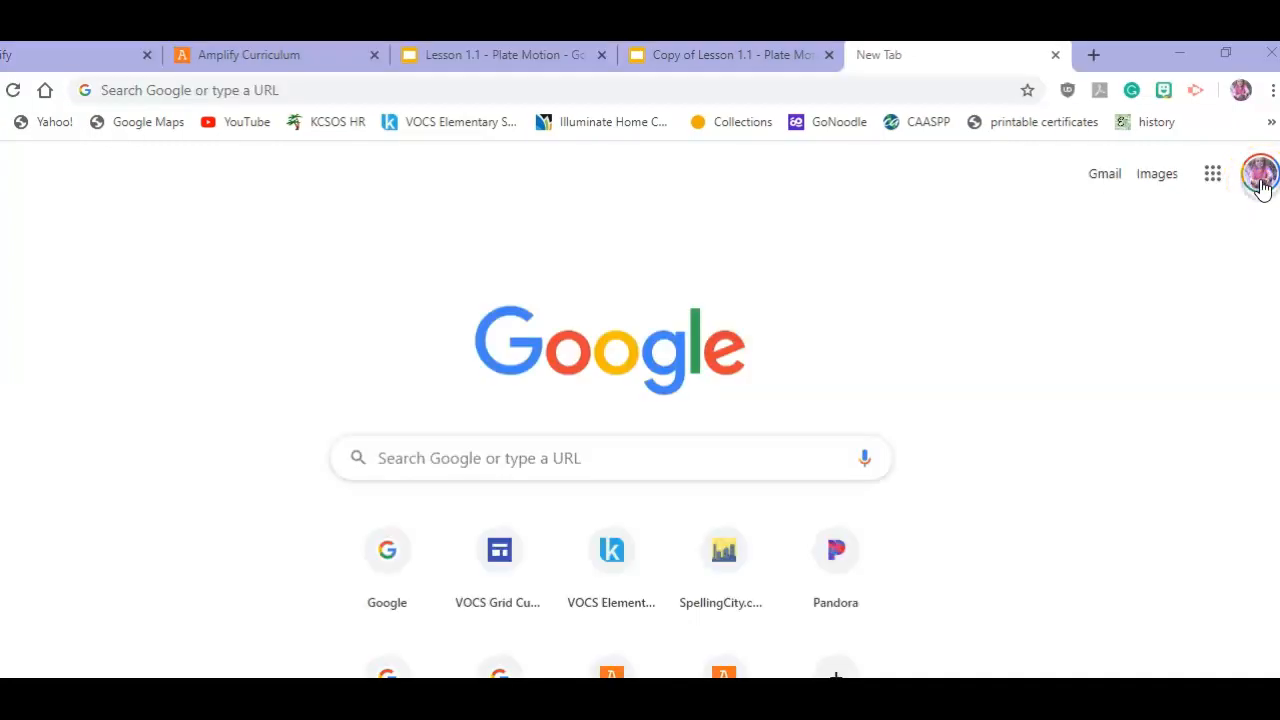
left_click(1259, 173)
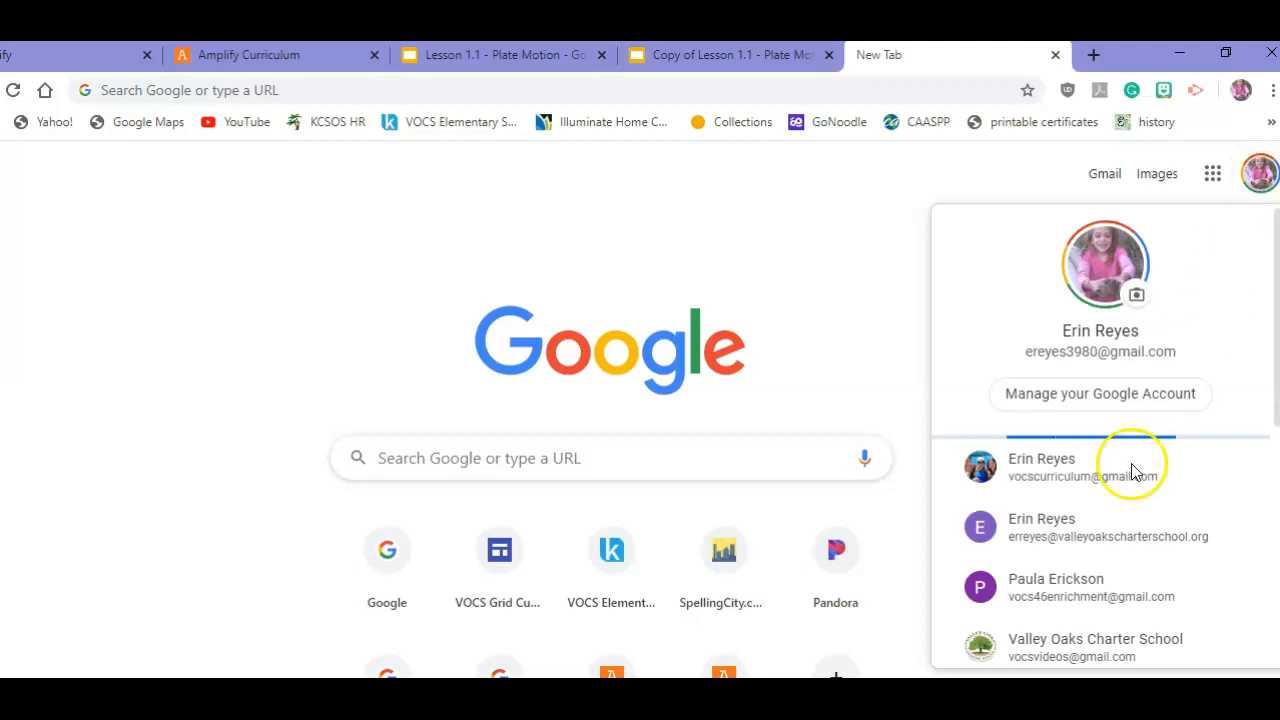
left_click(1041, 466)
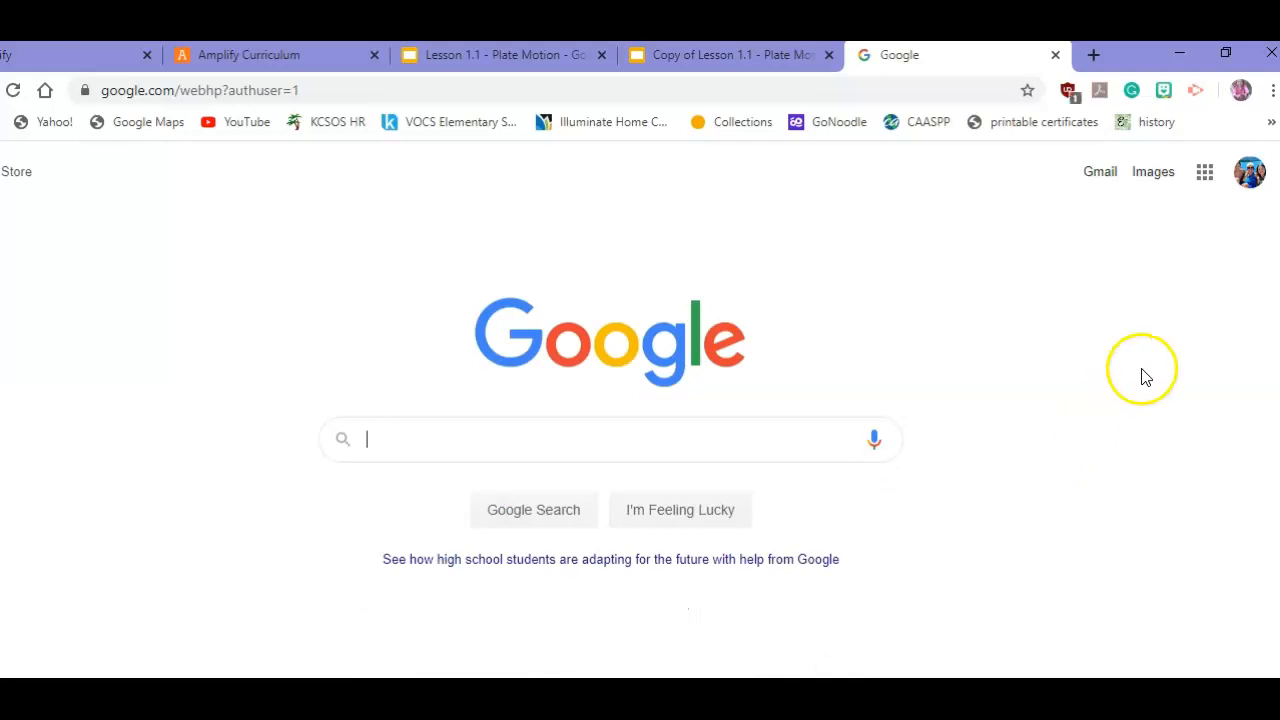
mouse_move(1205, 172)
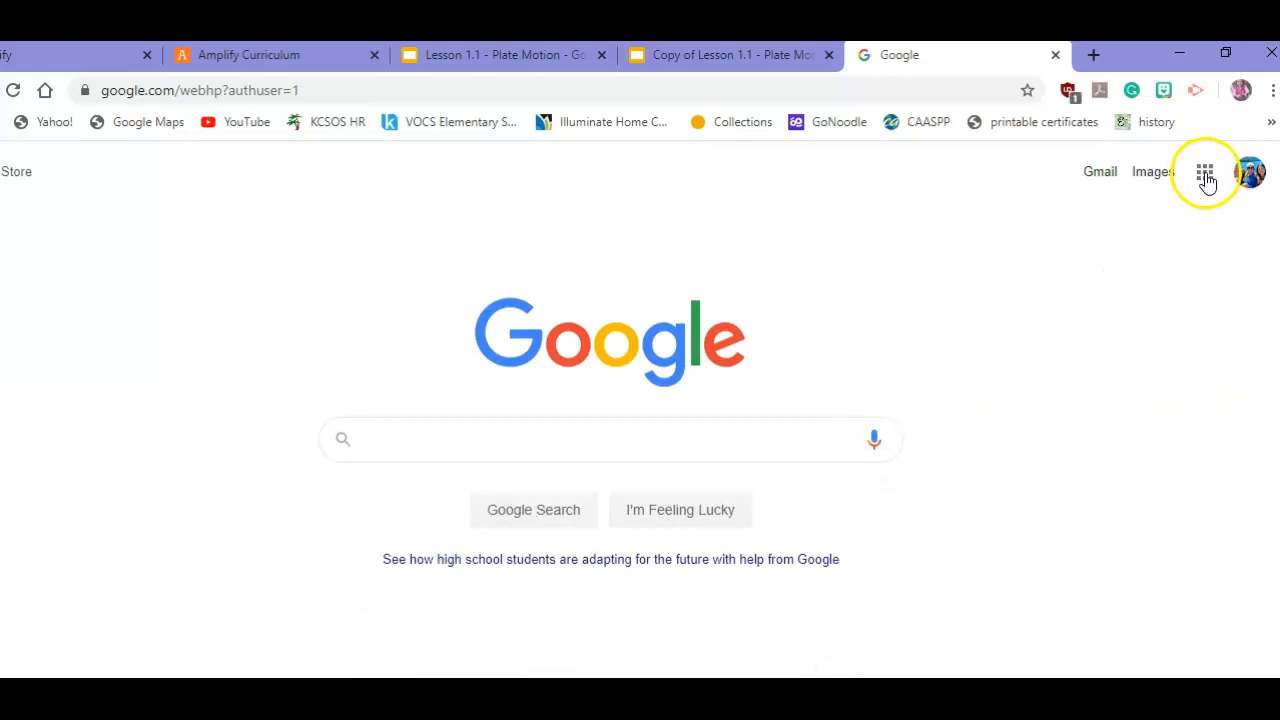
Step: Open Google Drive from the apps grid and view 'Shared with me'
left_click(1205, 171)
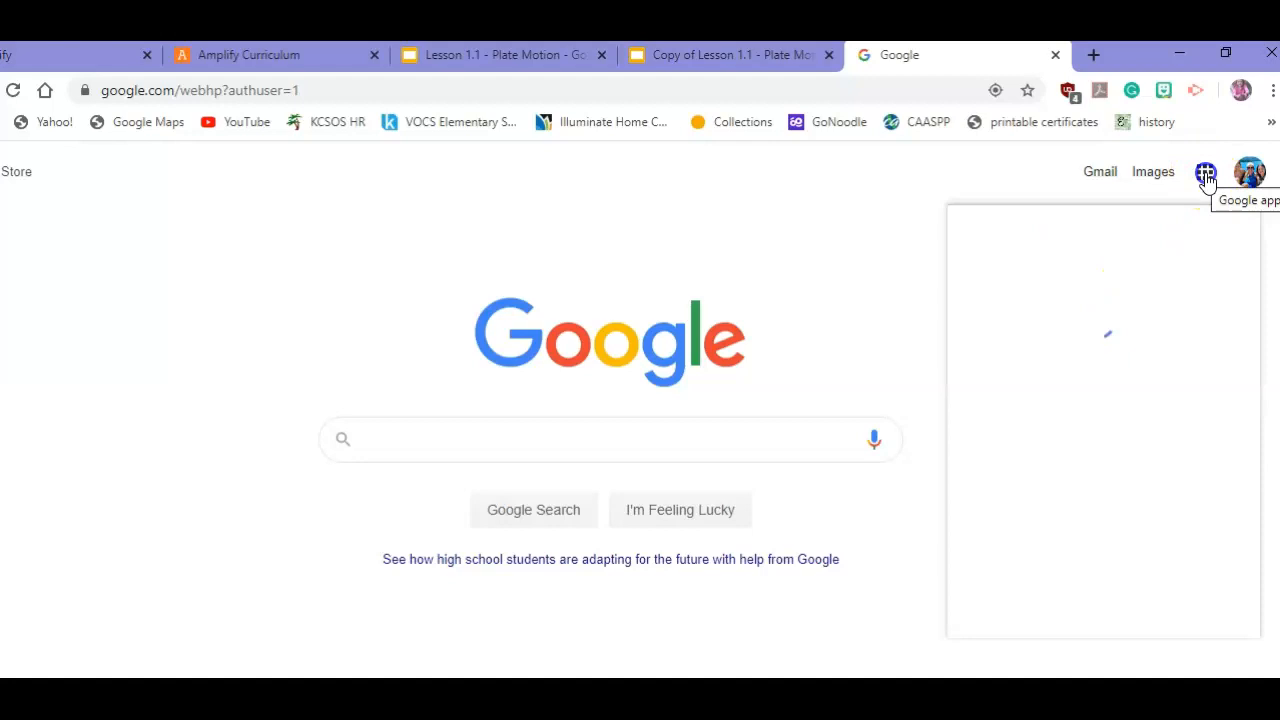
left_click(1205, 171)
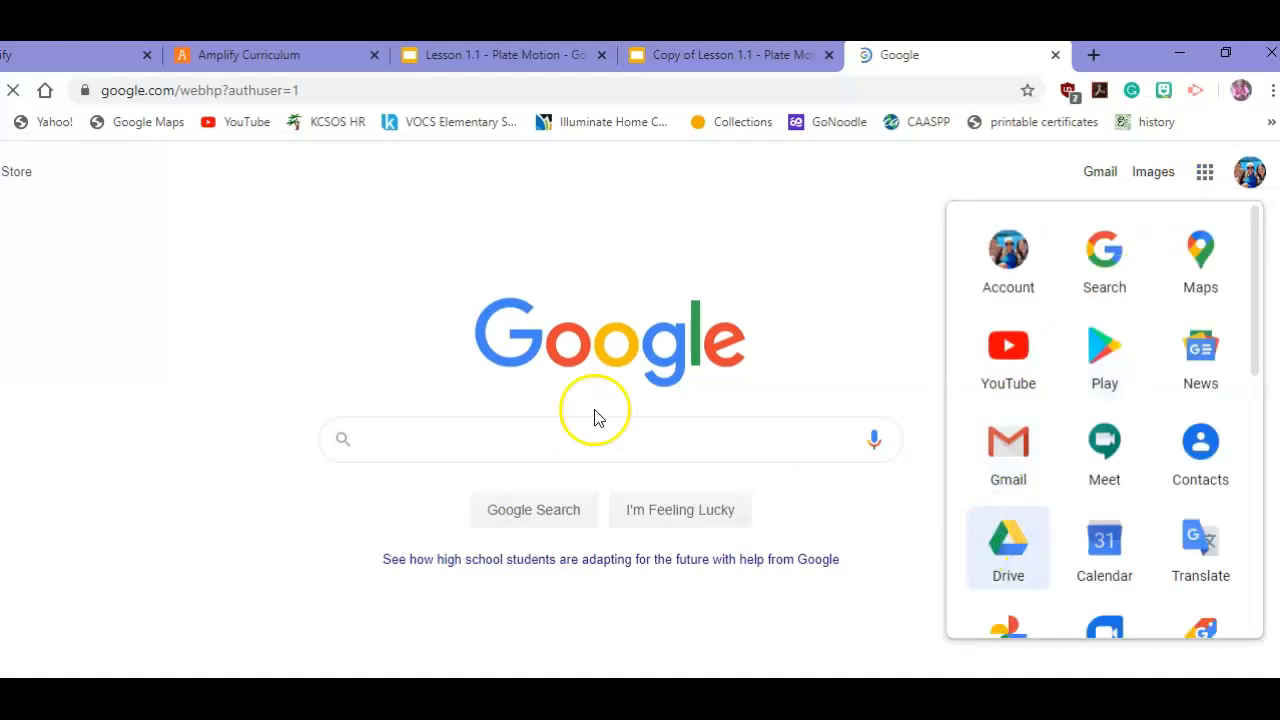
left_click(1007, 540)
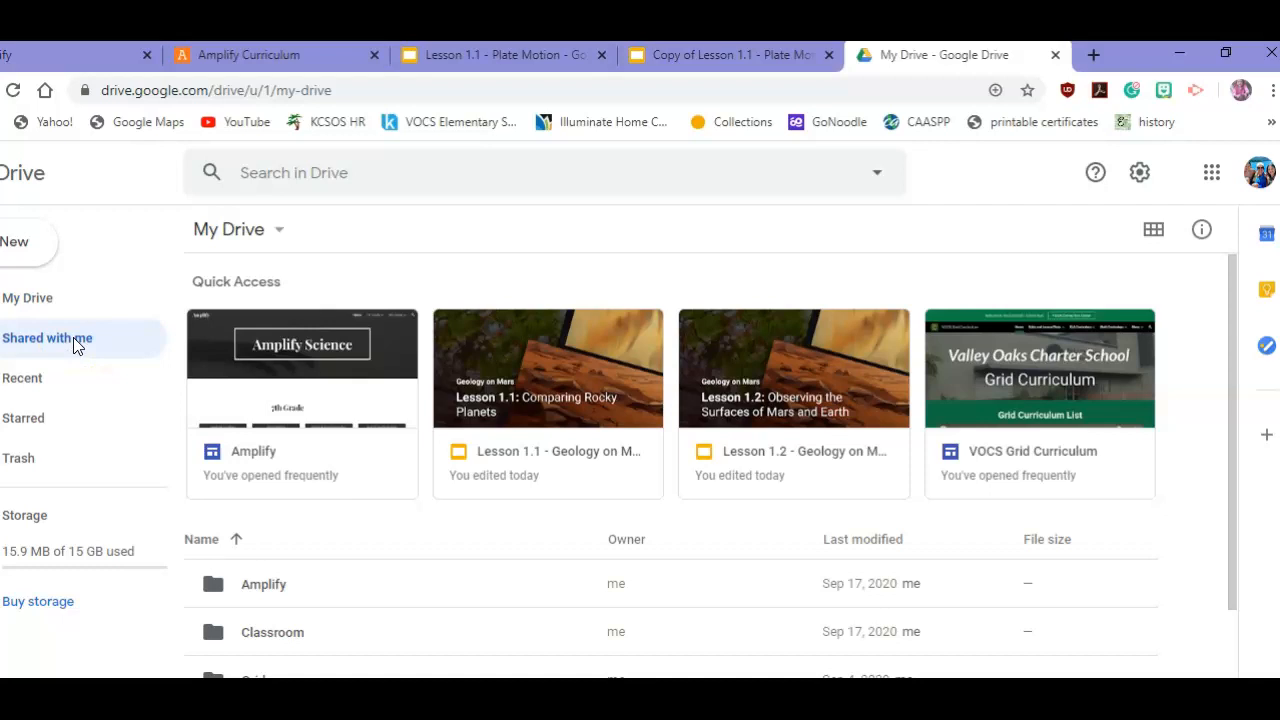
left_click(47, 338)
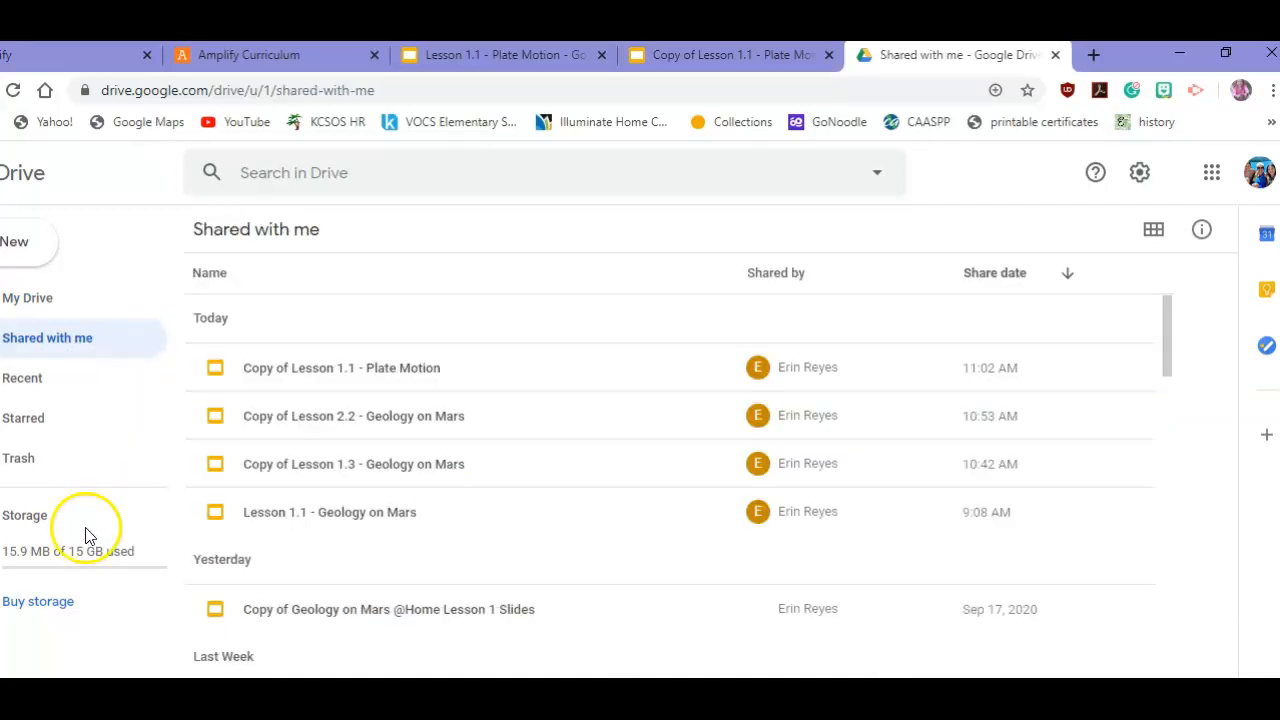
mouse_move(295, 415)
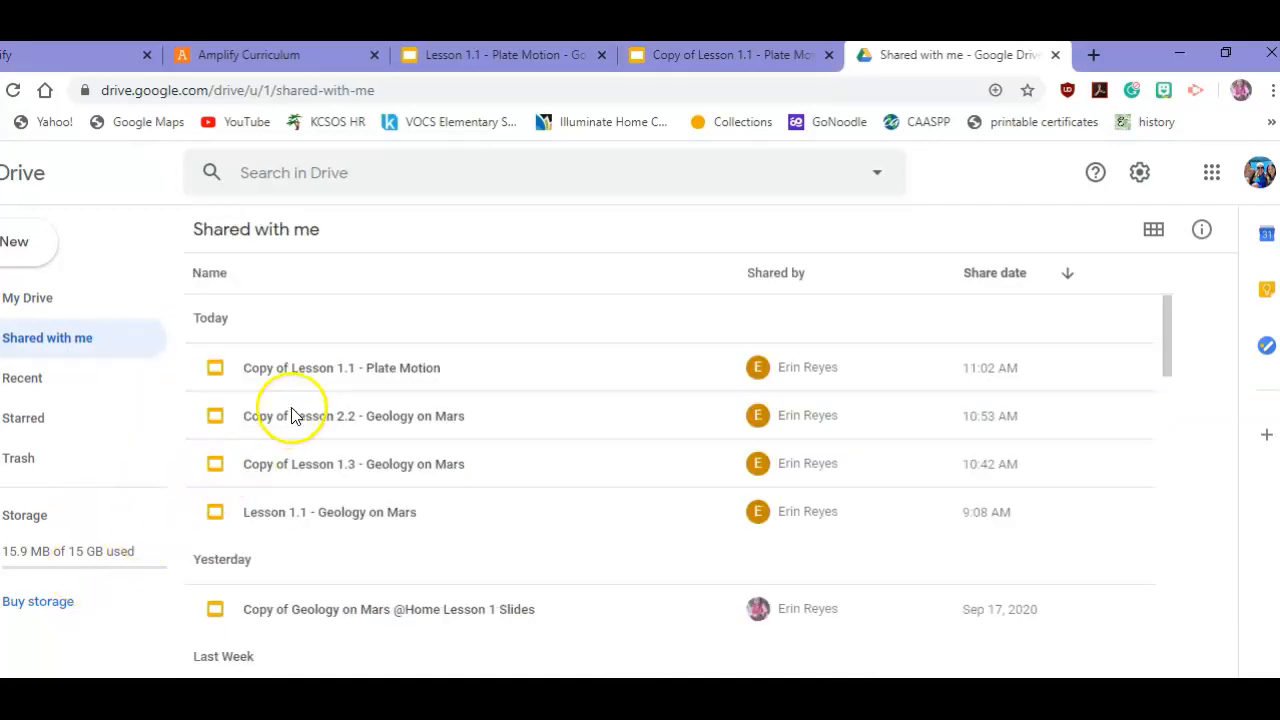
mouse_move(380, 367)
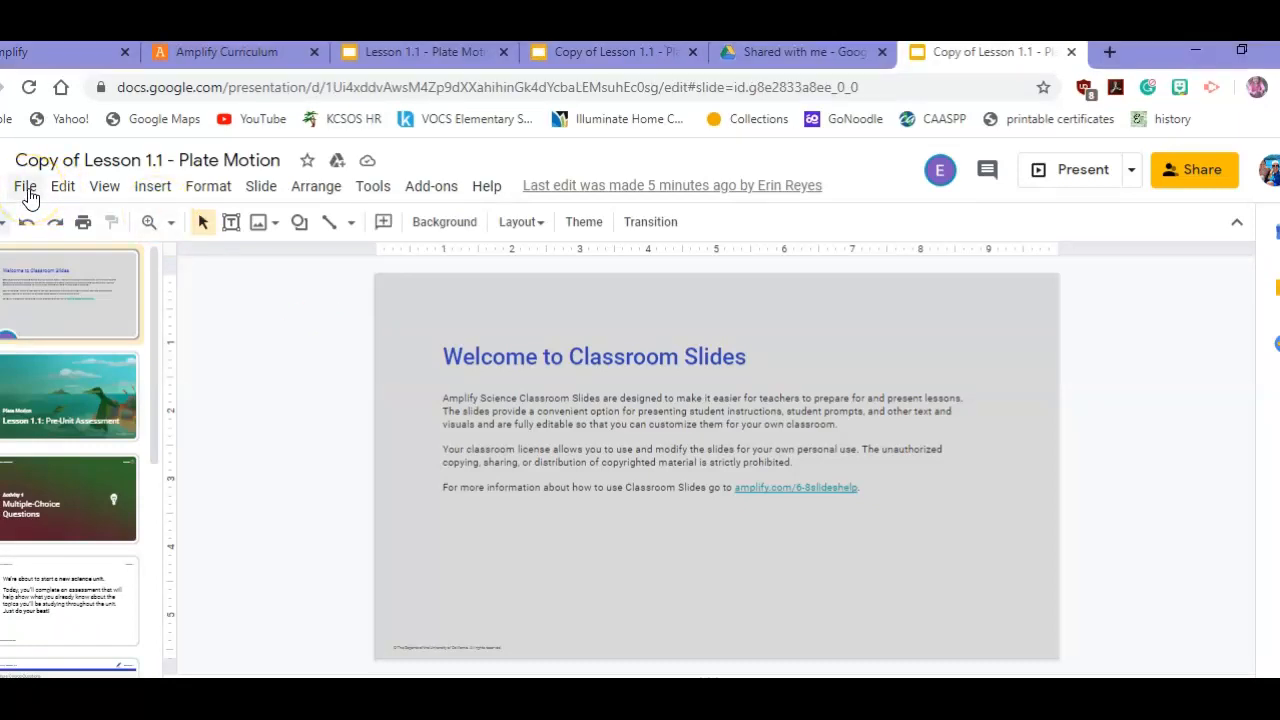
Step: Choose File > Make a copy > Entire presentation on the shared deck
left_click(24, 186)
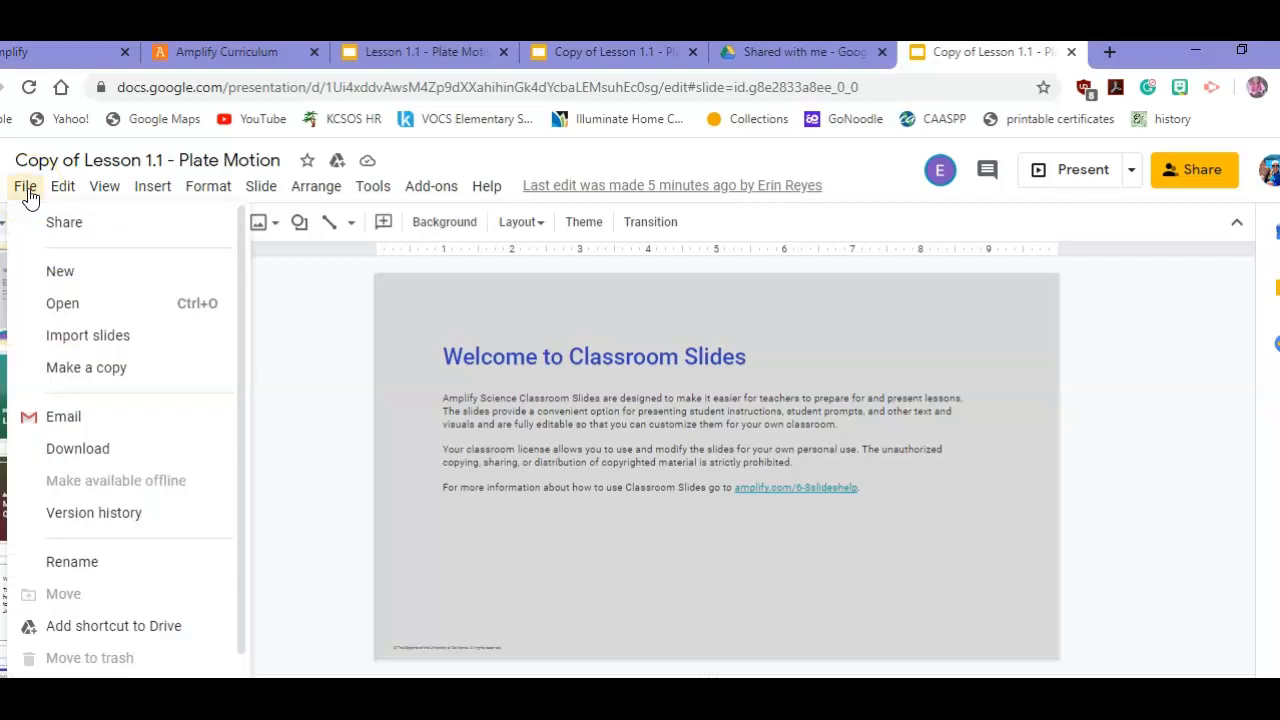
mouse_move(115, 368)
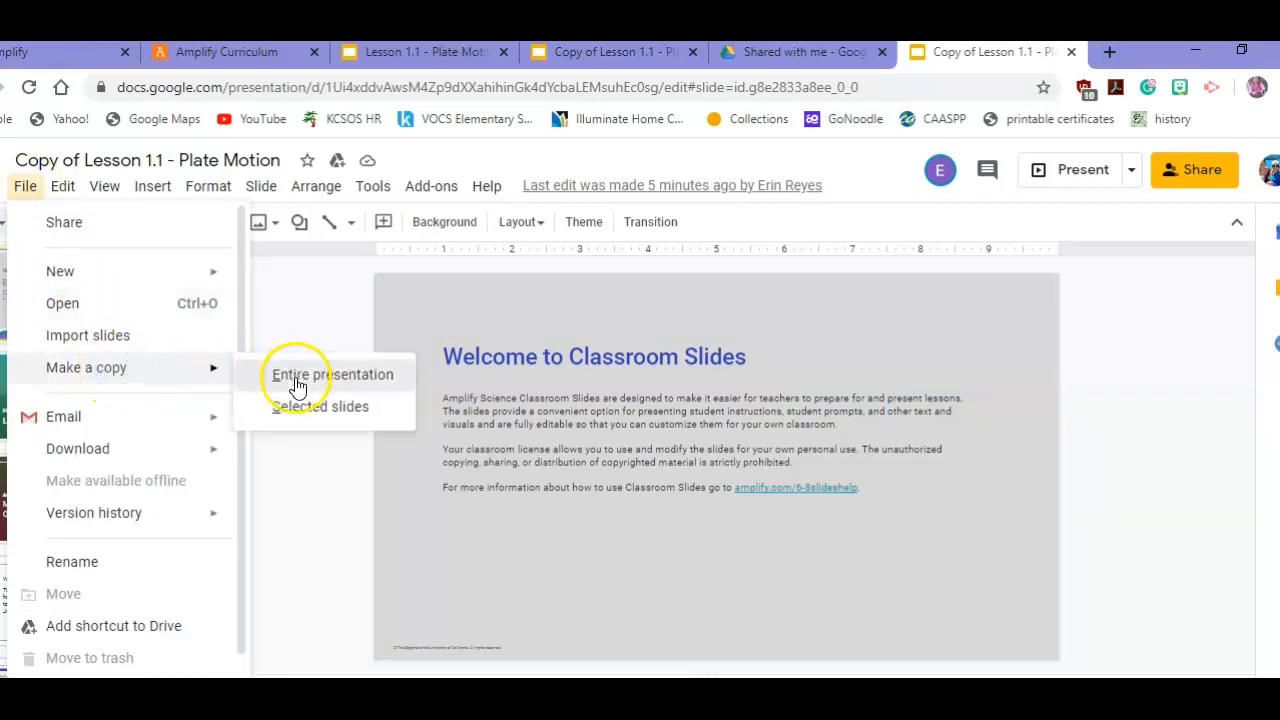
left_click(331, 374)
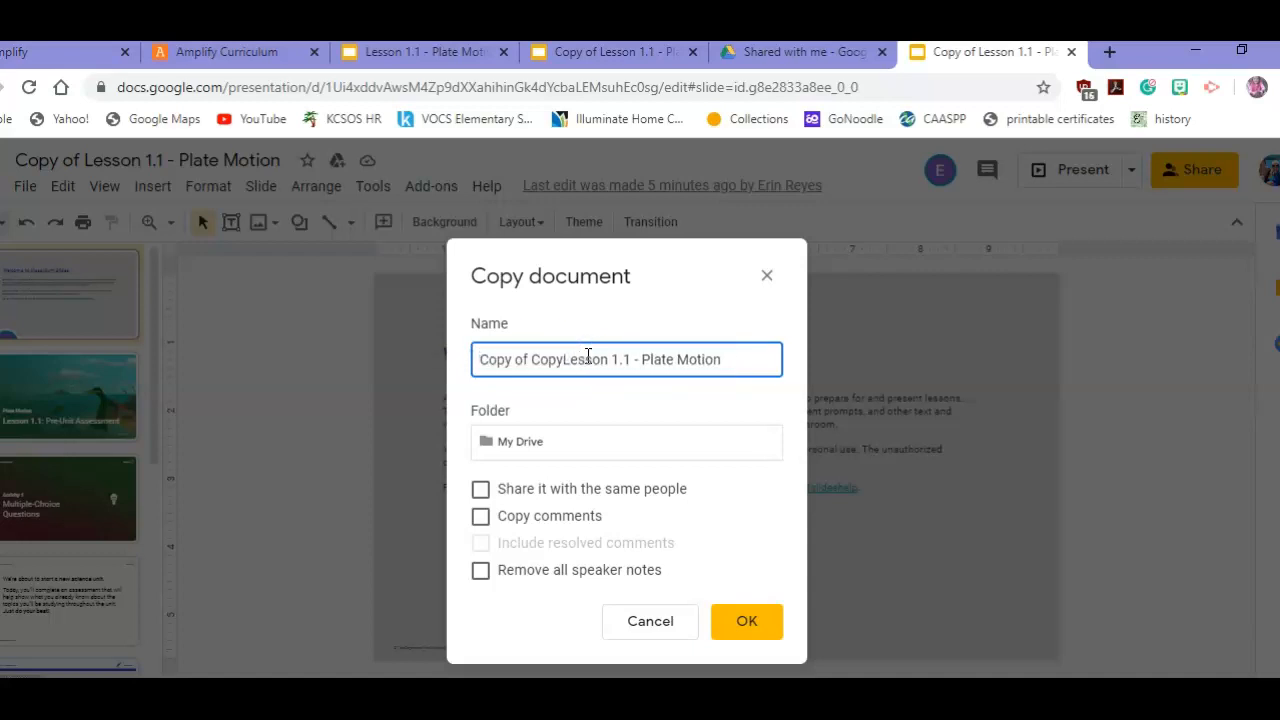
Step: Name the copy 'Lesson 1.1 - Plate Motion' and pick the 7th Grade folder as destination
type("Lesson 1.1 - Plate Motion")
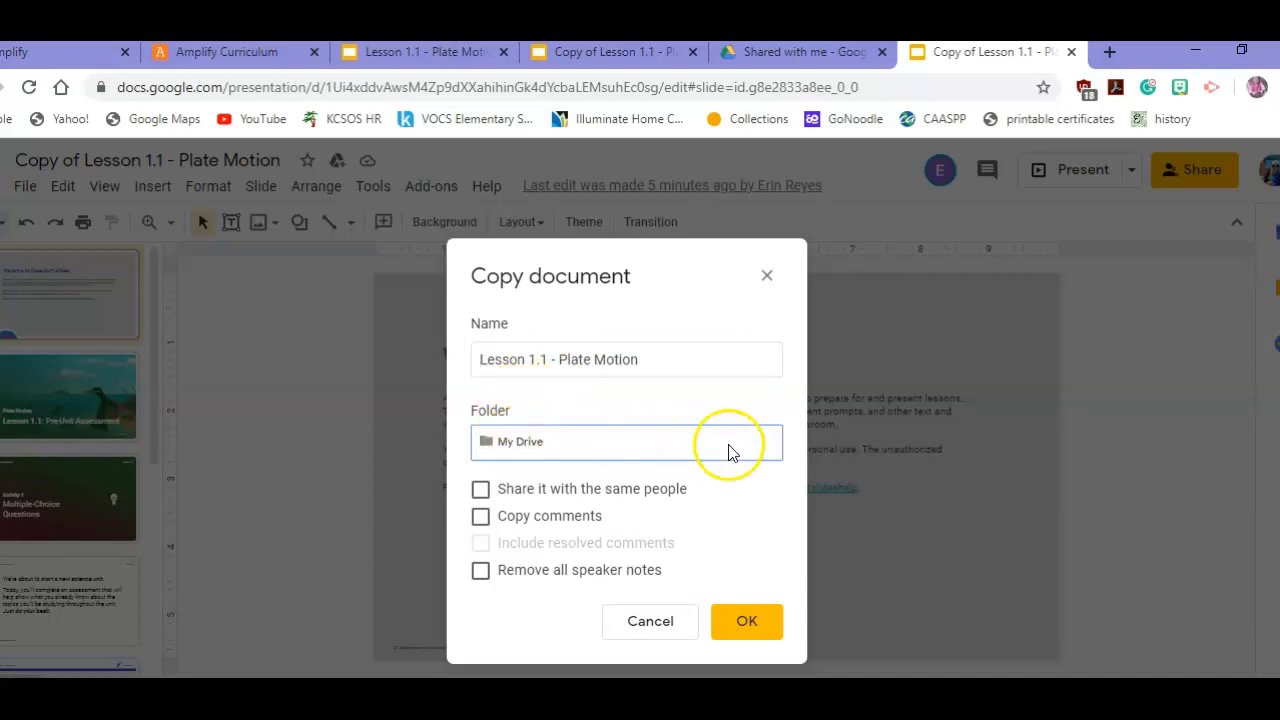
left_click(626, 442)
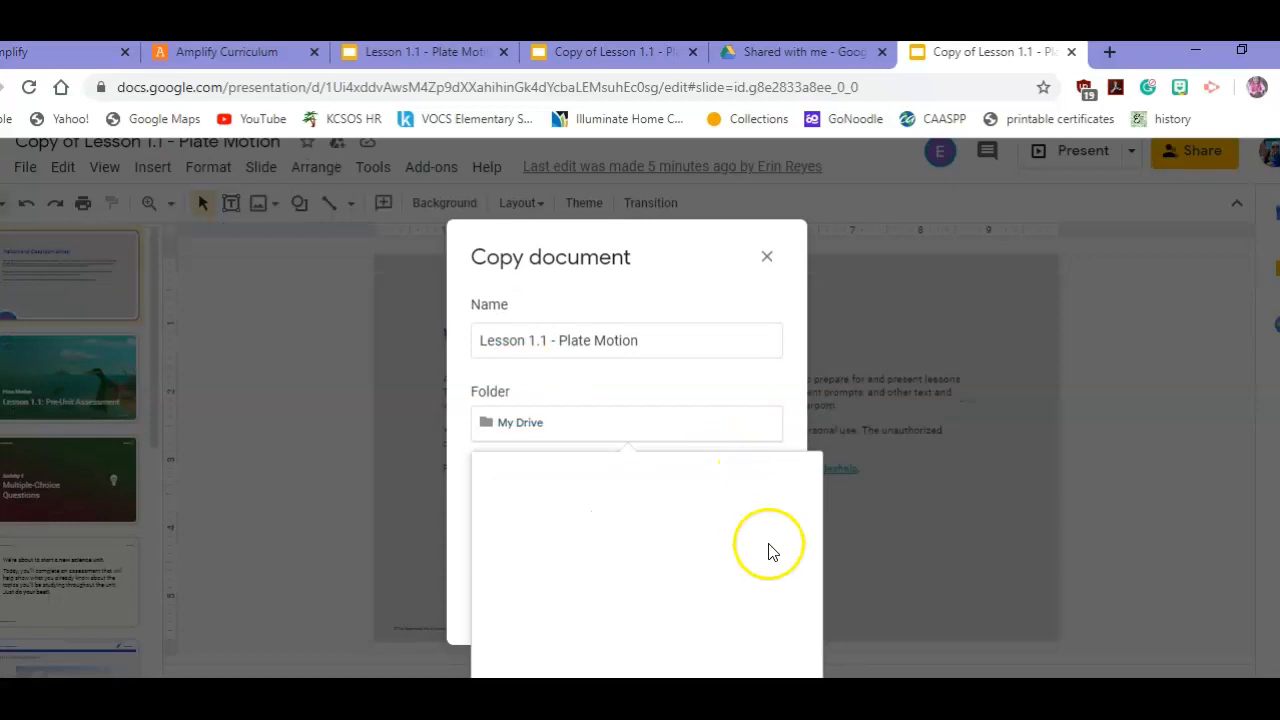
mouse_move(765, 558)
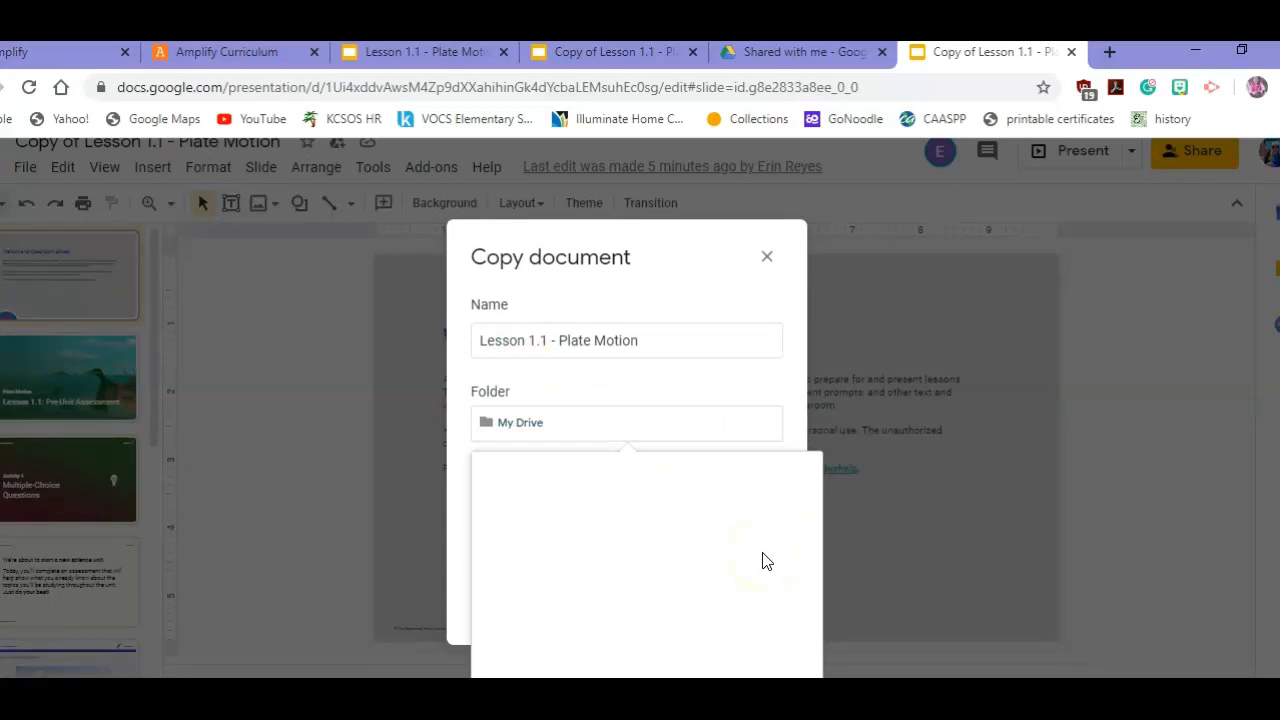
left_click(626, 422)
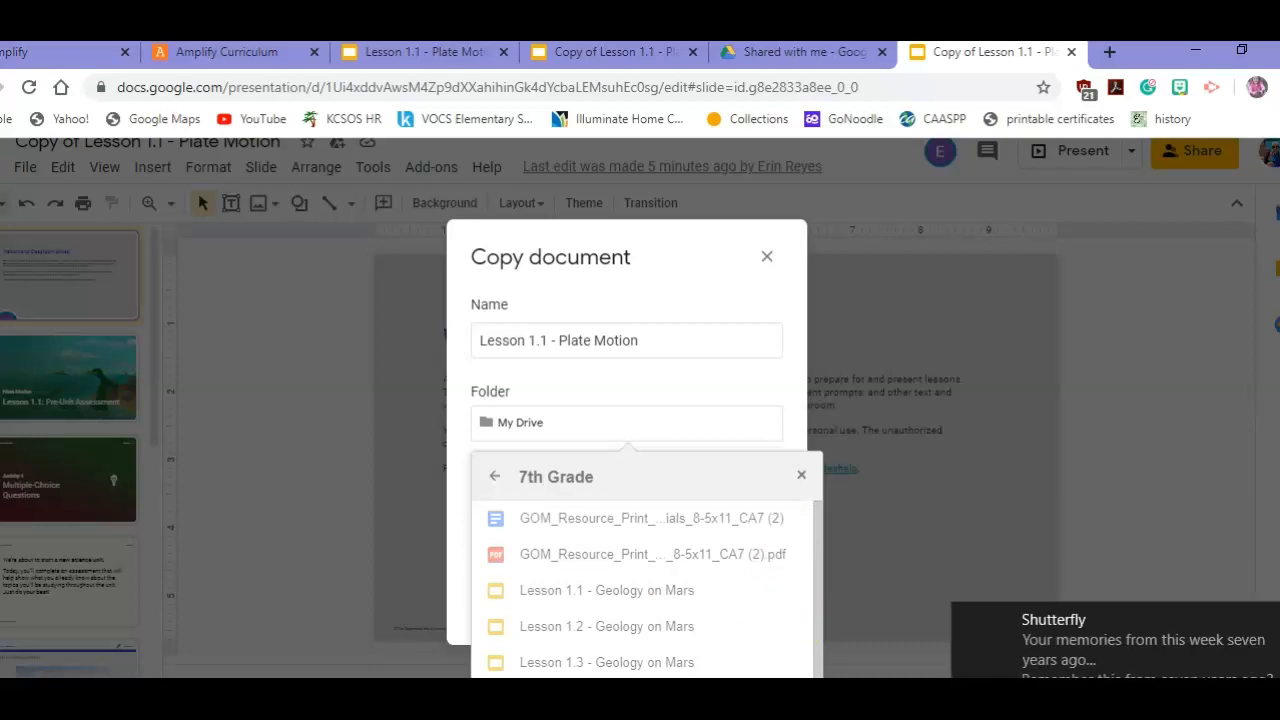
left_click(555, 476)
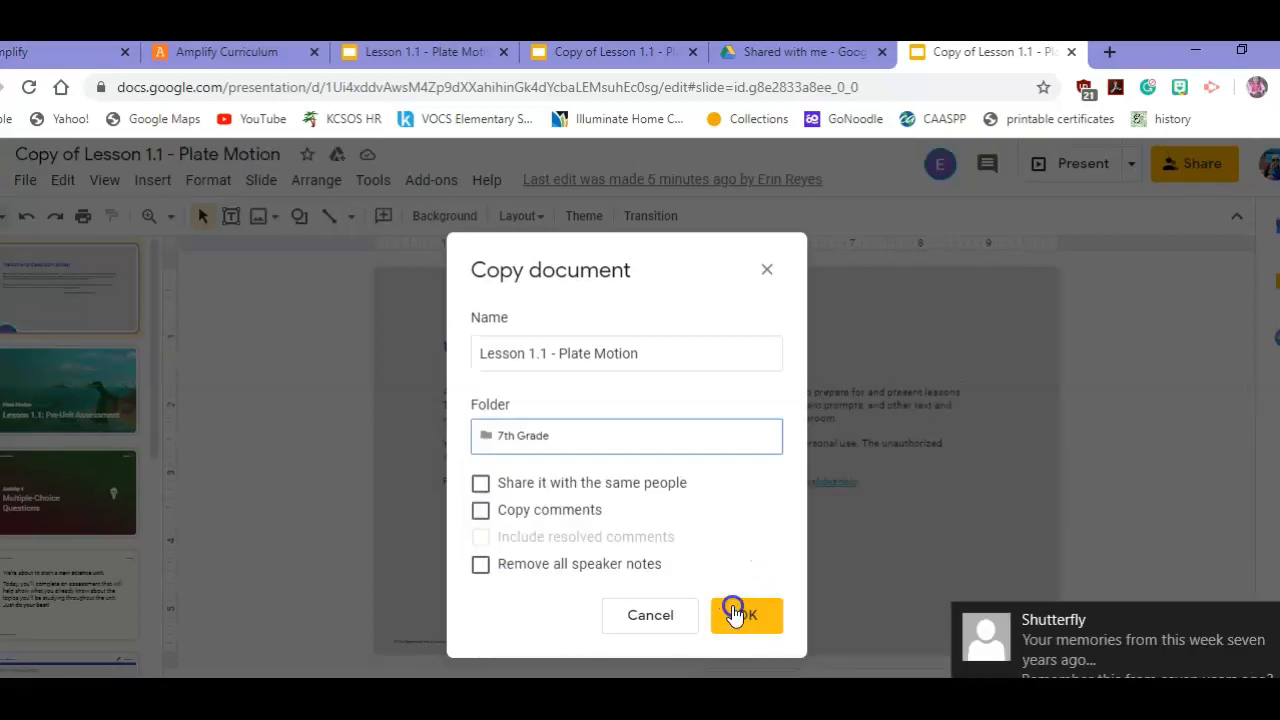
Step: Confirm the Copy document dialog so the new presentation opens
left_click(746, 615)
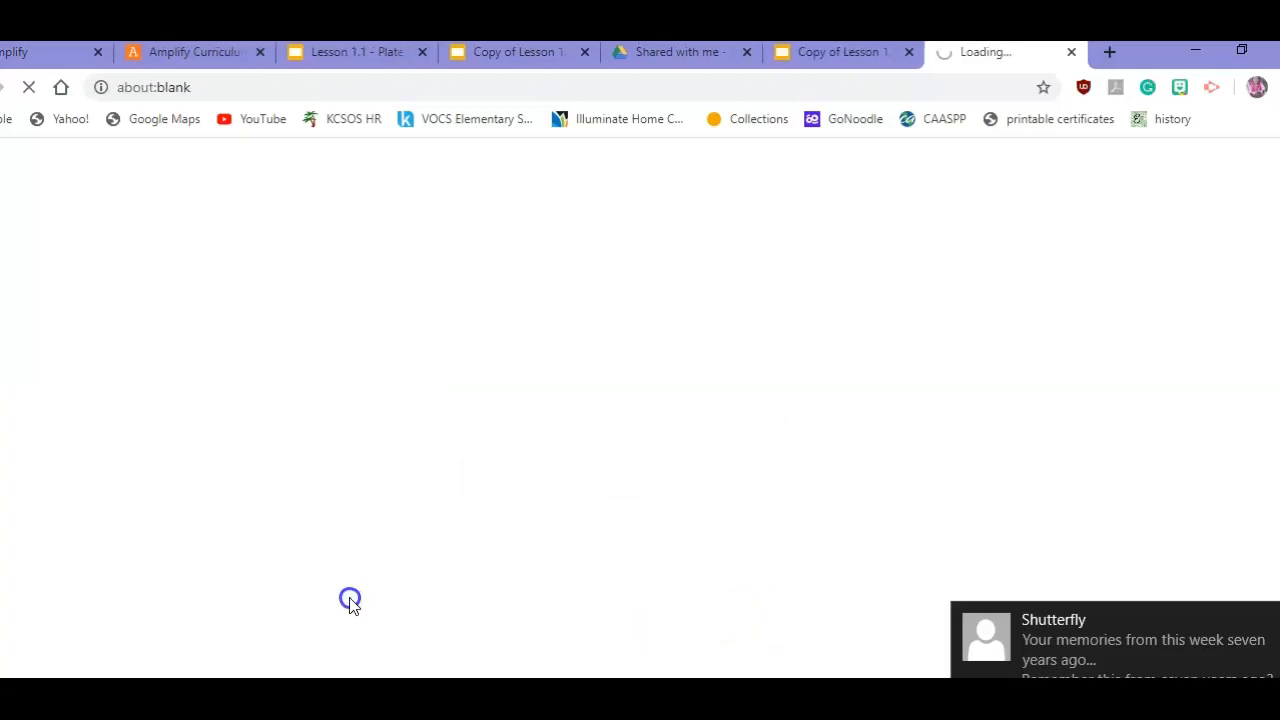
mouse_move(1113, 265)
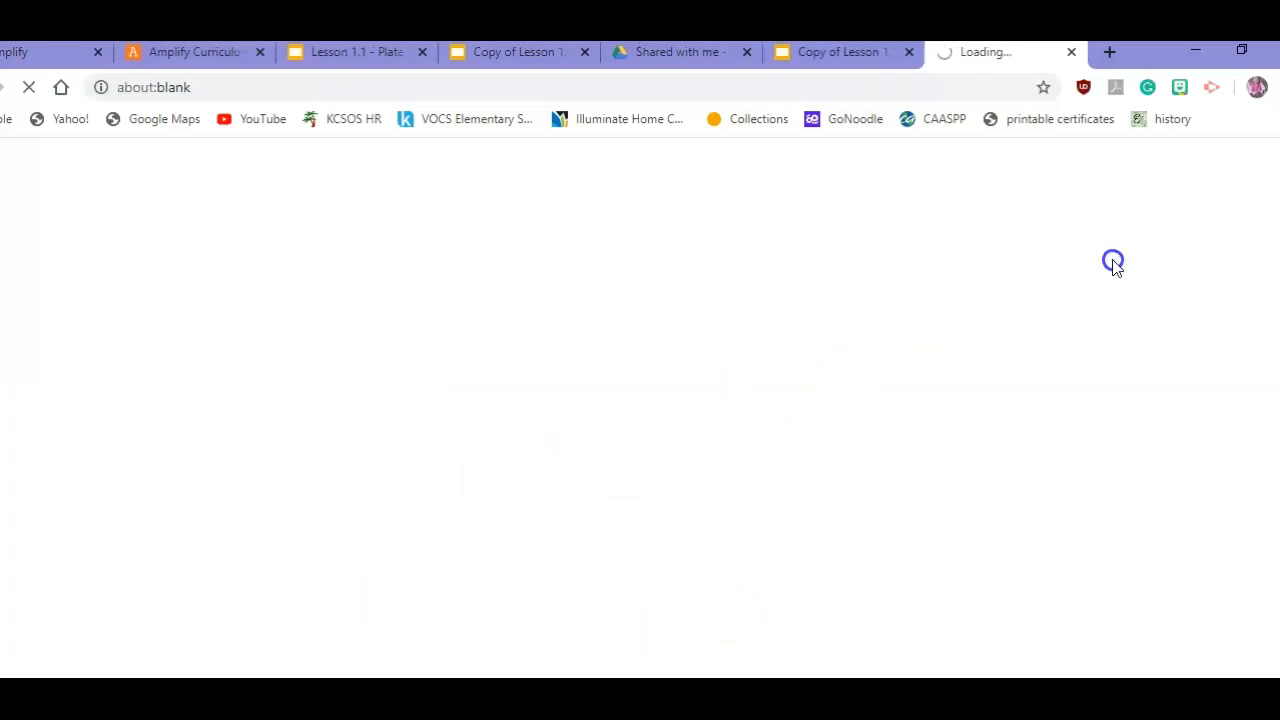
mouse_move(1178, 202)
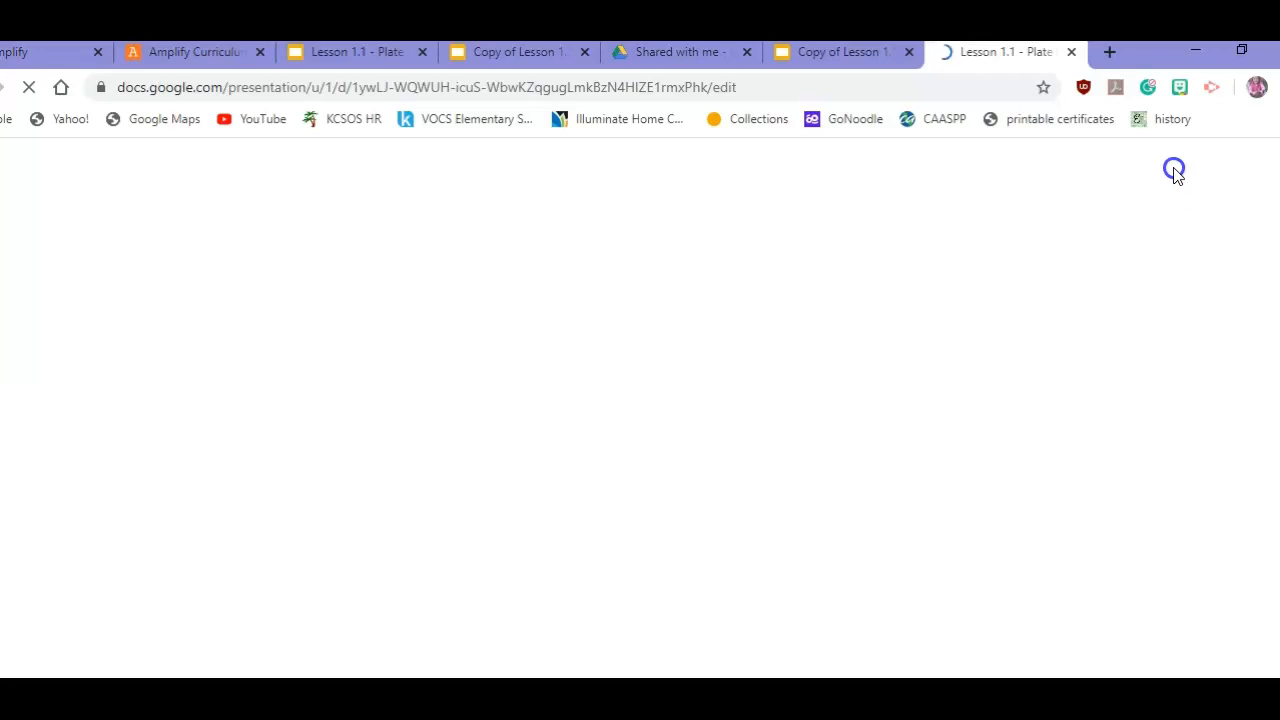
mouse_move(1179, 152)
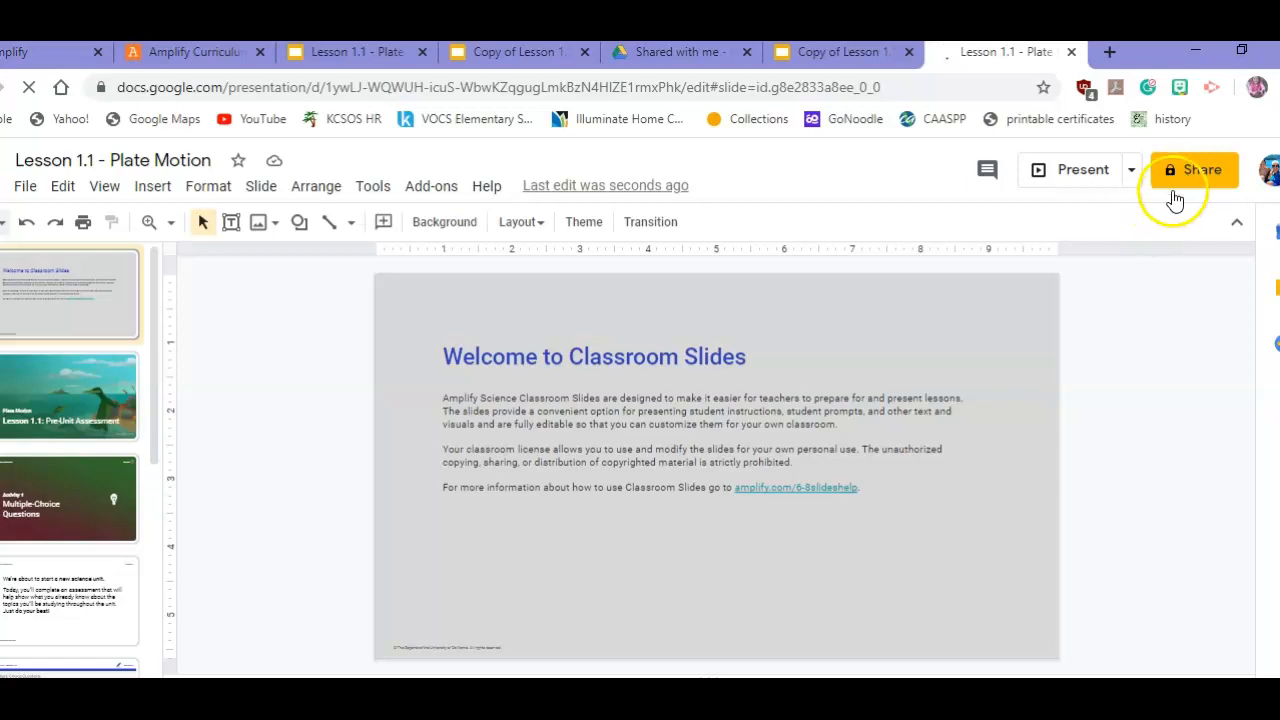
mouse_move(1176, 190)
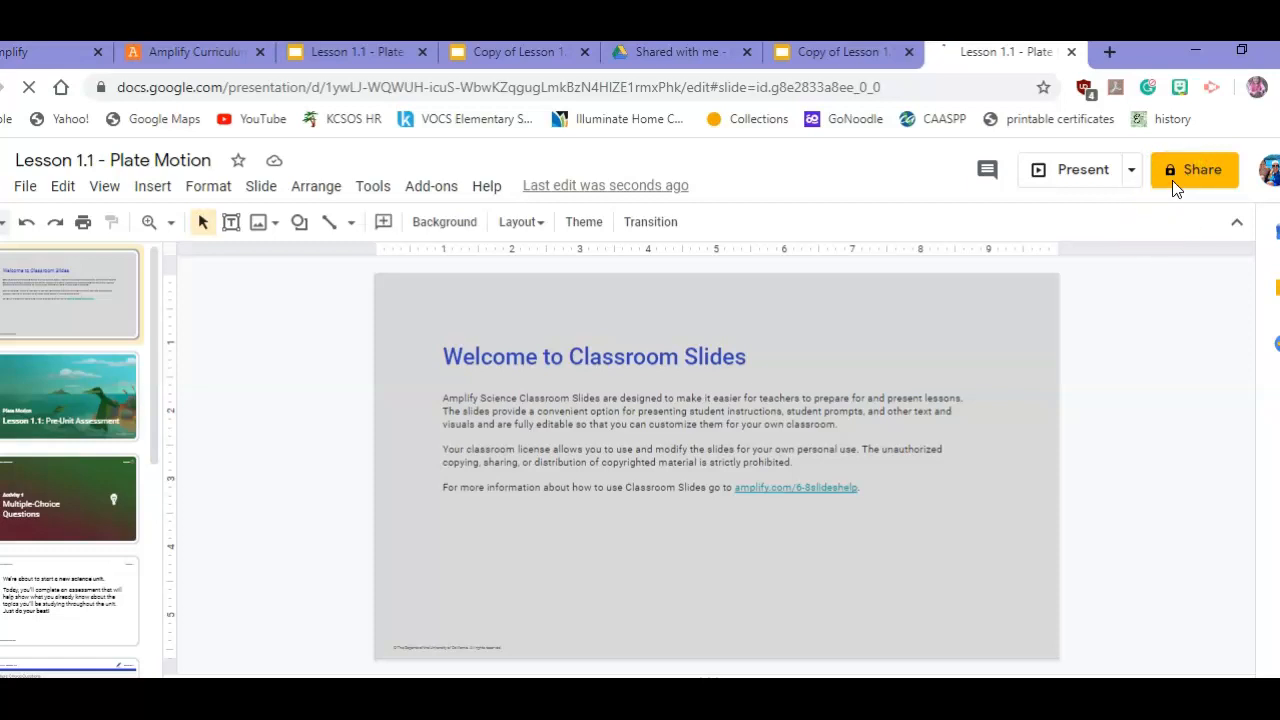
Step: Set Lesson 1.1 - Plate Motion link sharing to anyone with the link as Viewer
left_click(1194, 169)
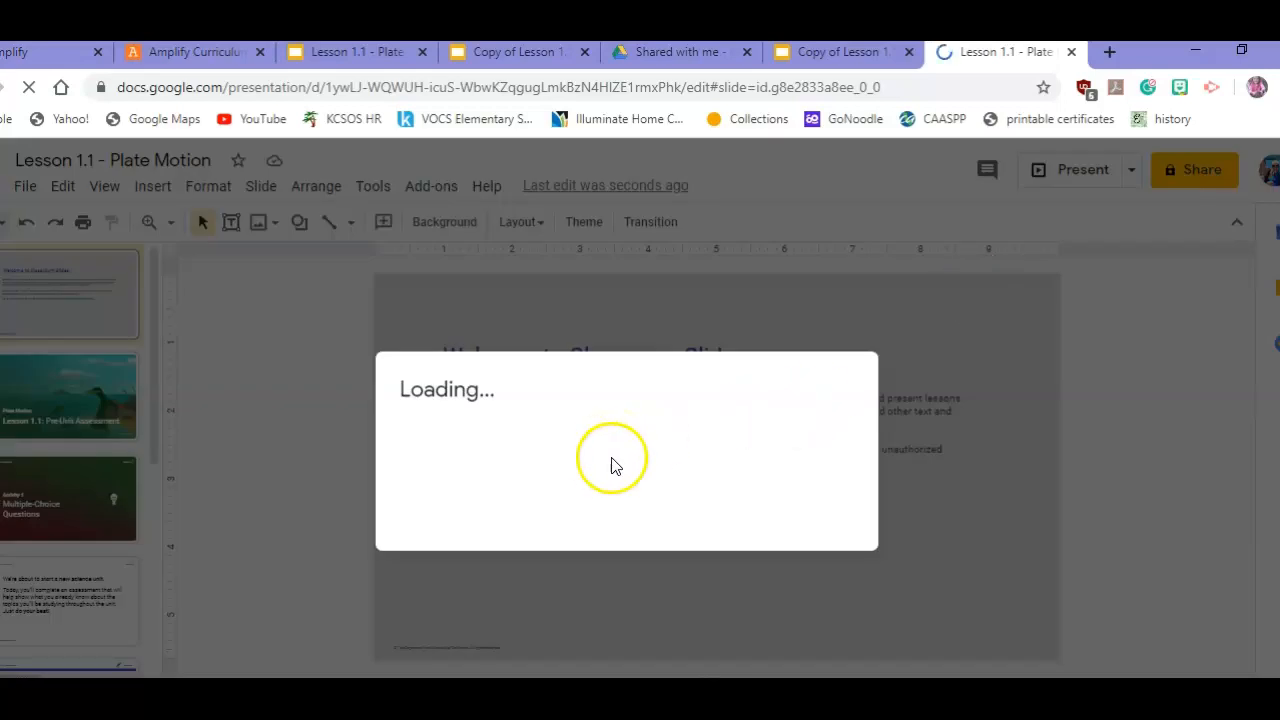
mouse_move(610, 475)
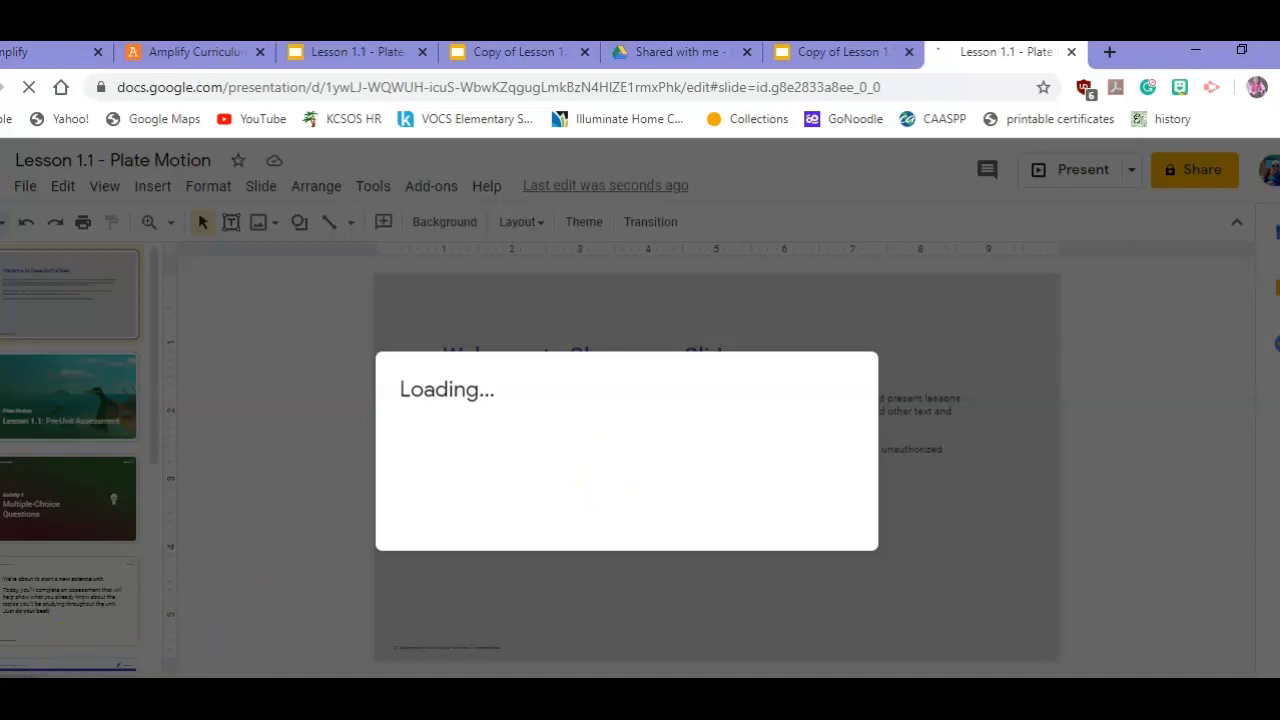
left_click(1194, 169)
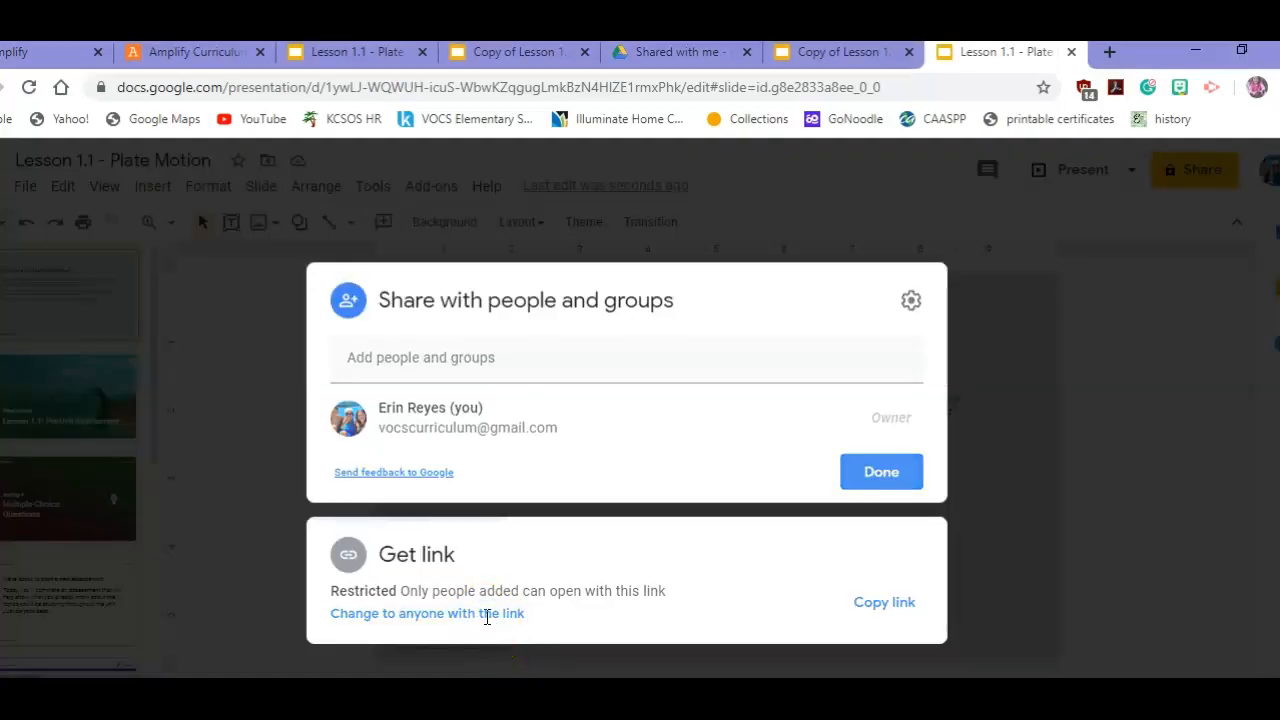
left_click(427, 613)
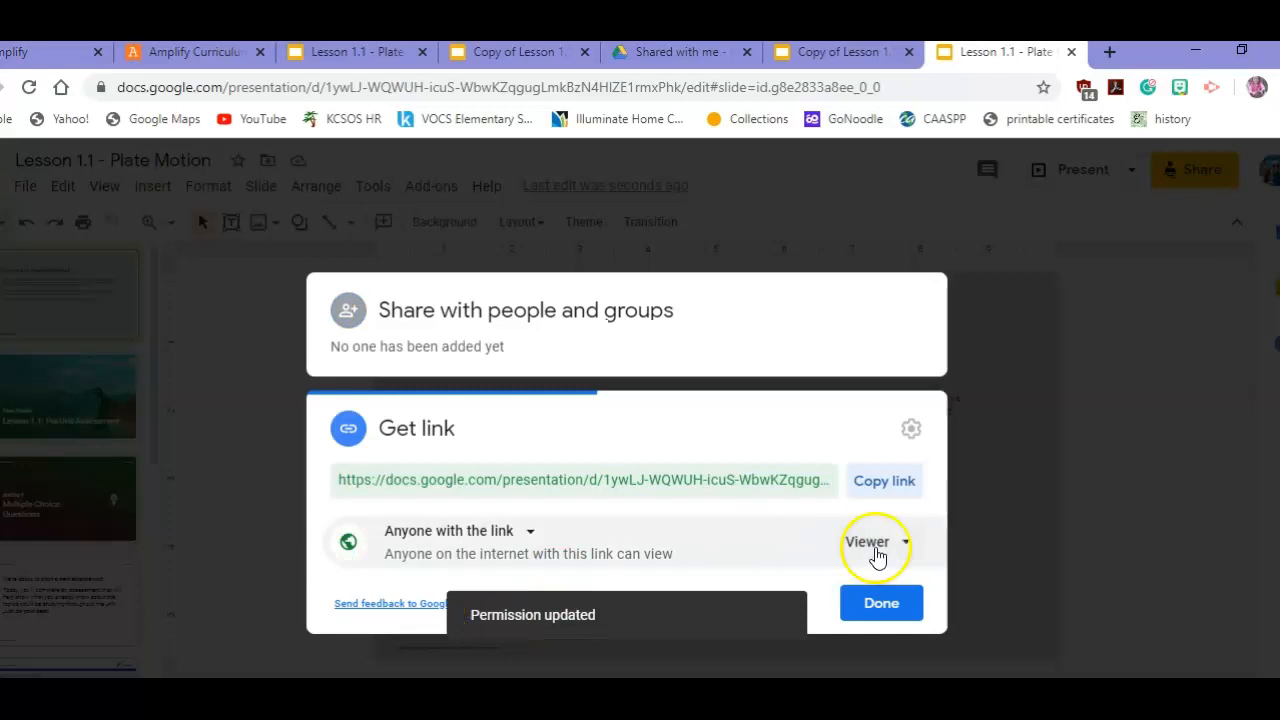
left_click(880, 602)
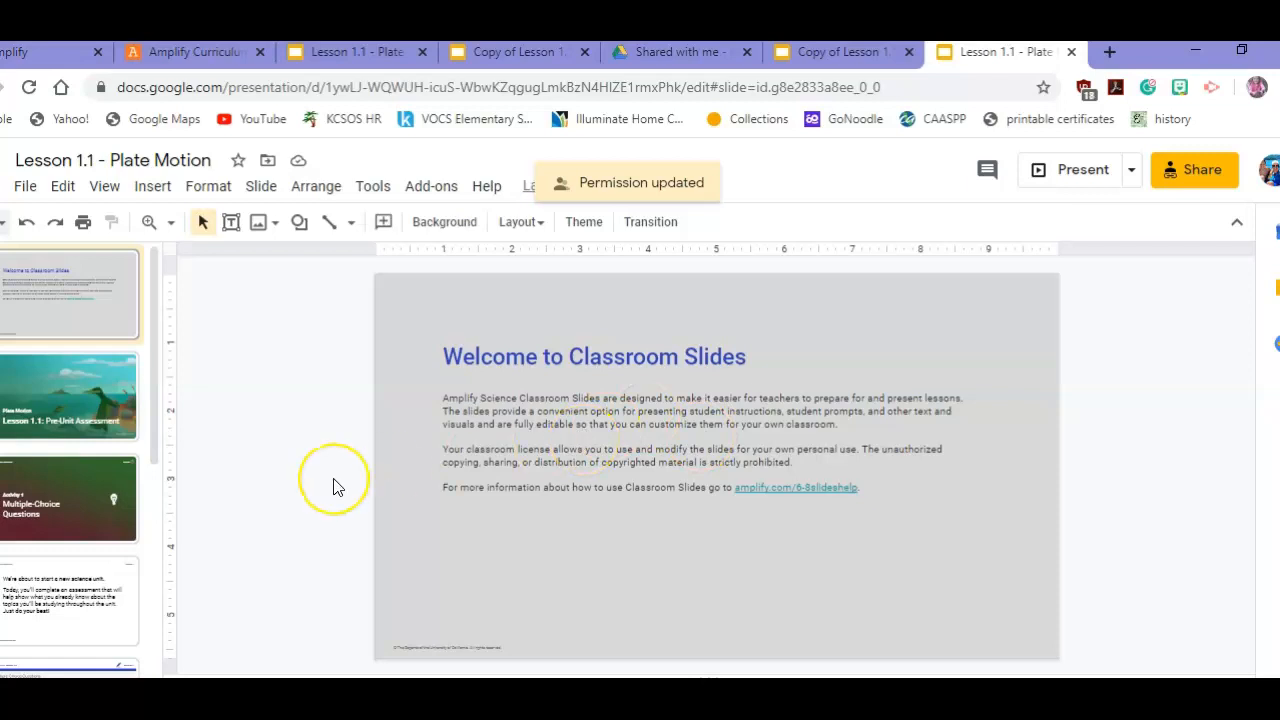
mouse_move(232, 540)
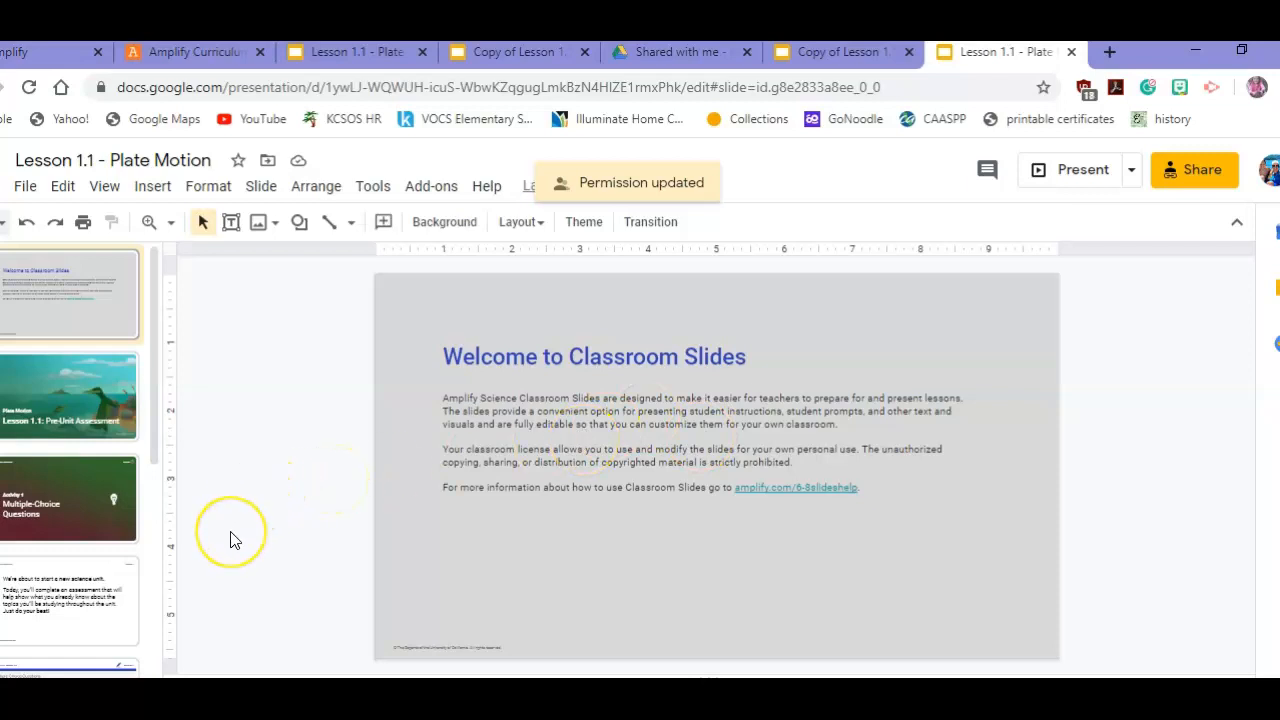